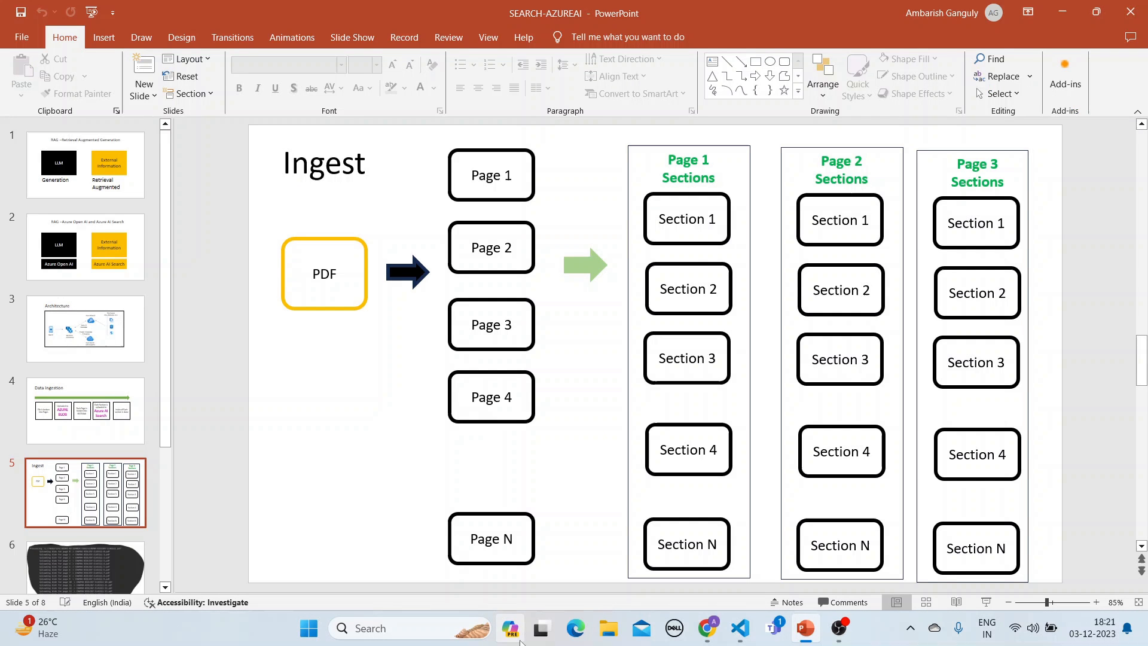
Step: Launch File Explorer from the taskbar, leaving the PowerPoint Ingest slide
click(608, 627)
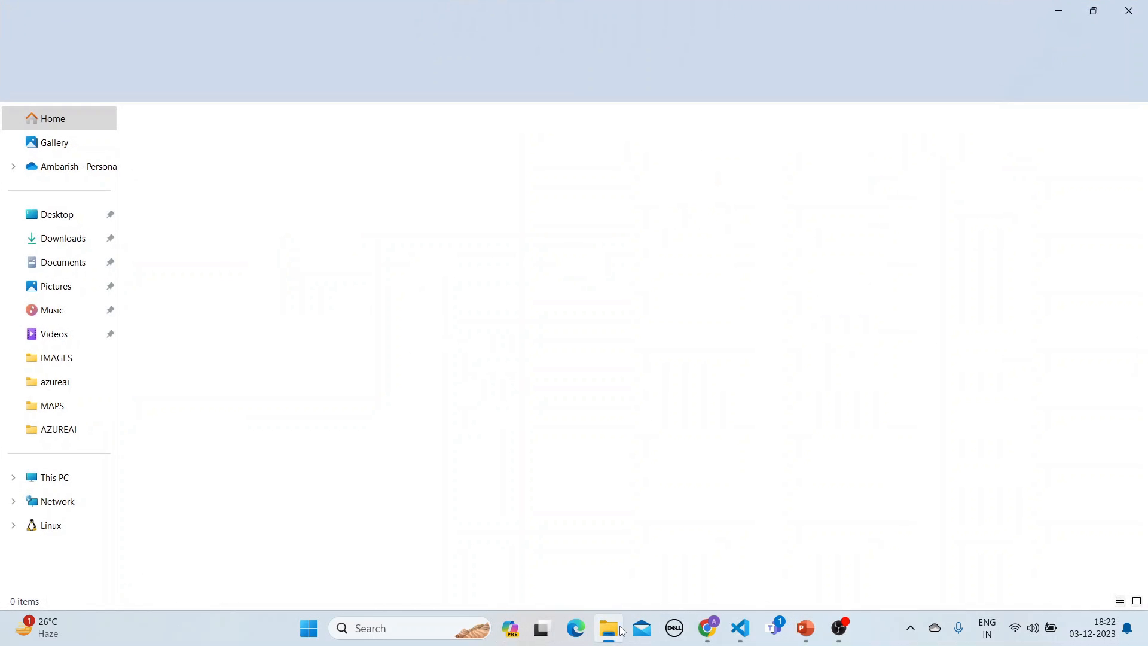
Step: Navigate from AZUREAI up to Ambarish and into the AZURE-AI-SEARCH project folder
click(608, 634)
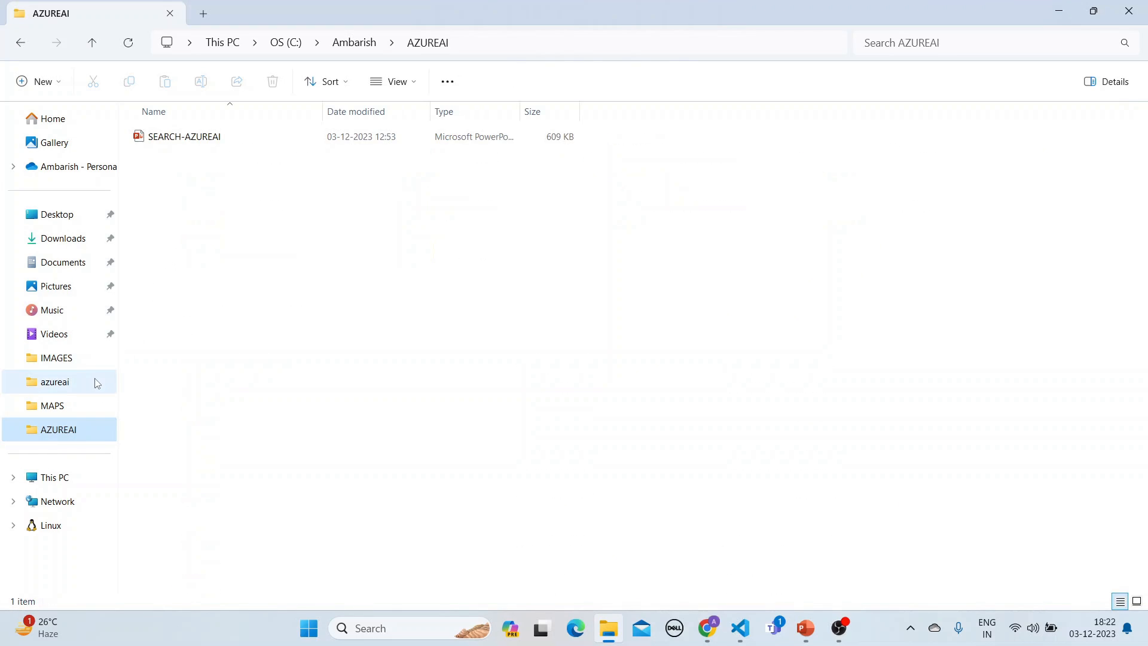
click(353, 43)
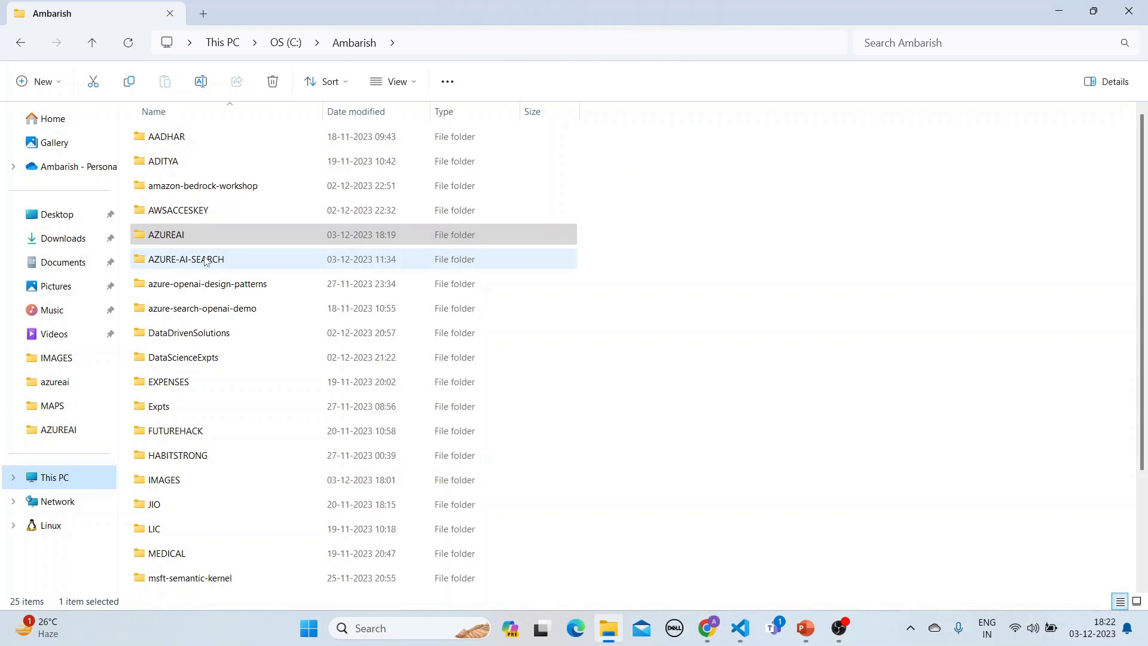
double_click(186, 258)
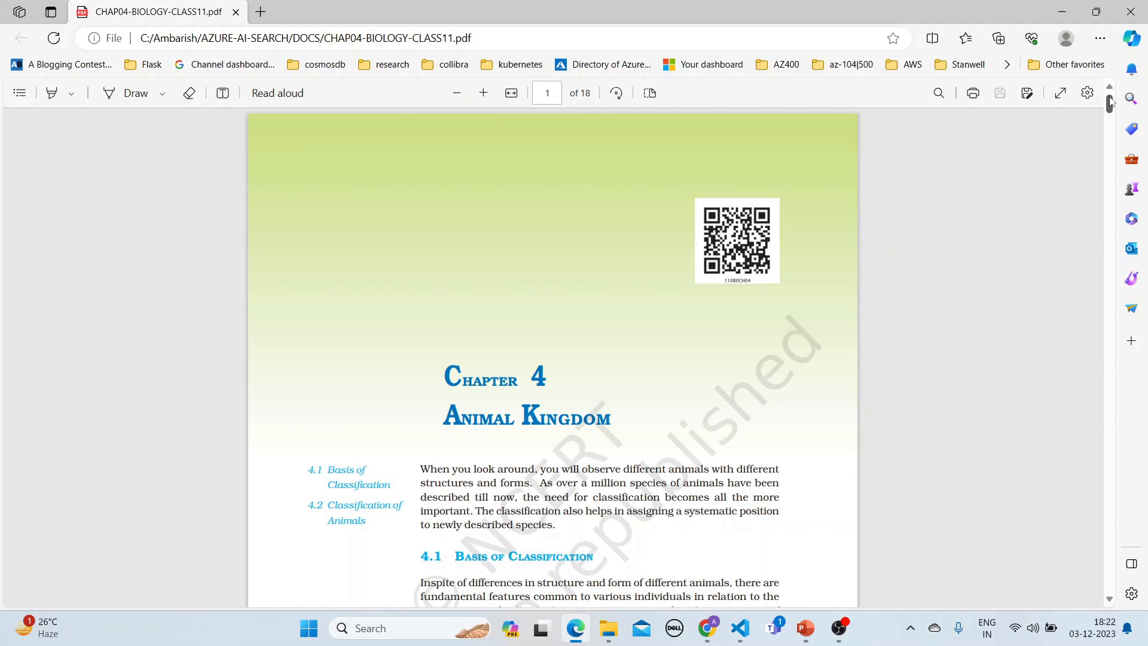
Step: Scroll through the biology PDF's classification text, then return to the PowerPoint slides
scroll(down, 3)
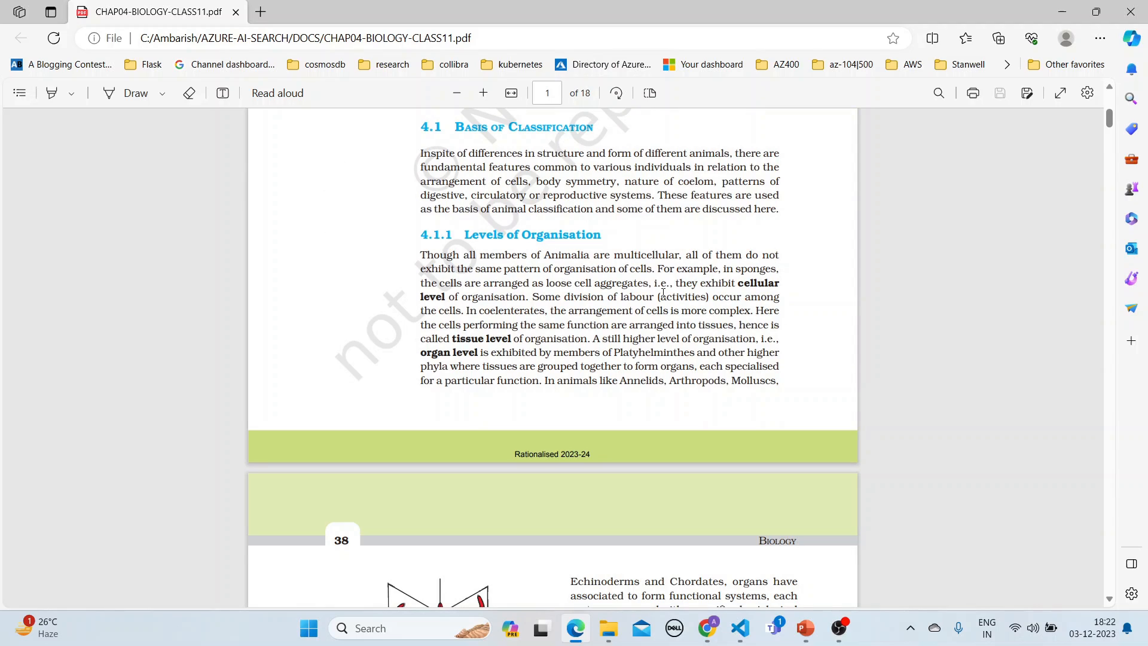
mouse_move(804, 627)
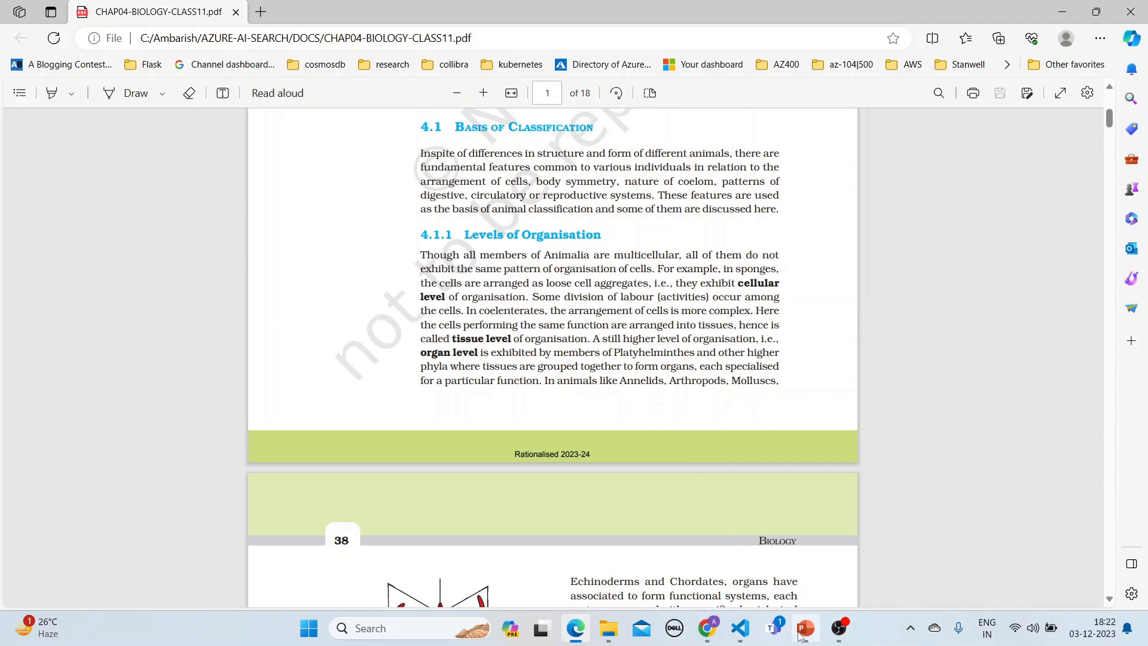
click(805, 627)
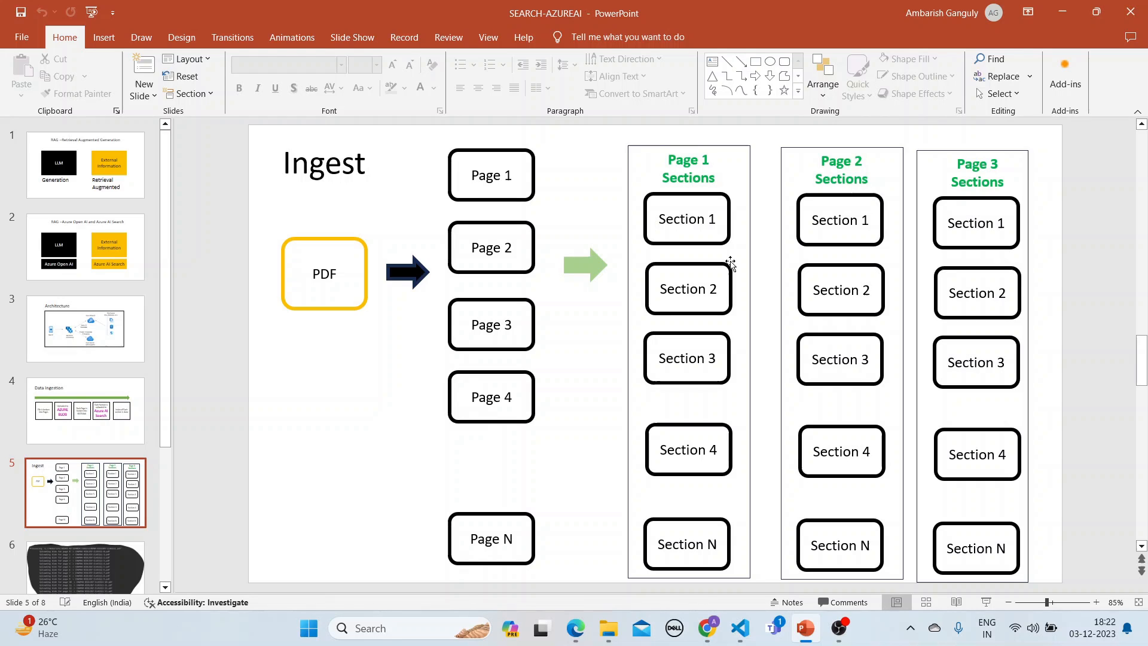
mouse_move(740, 629)
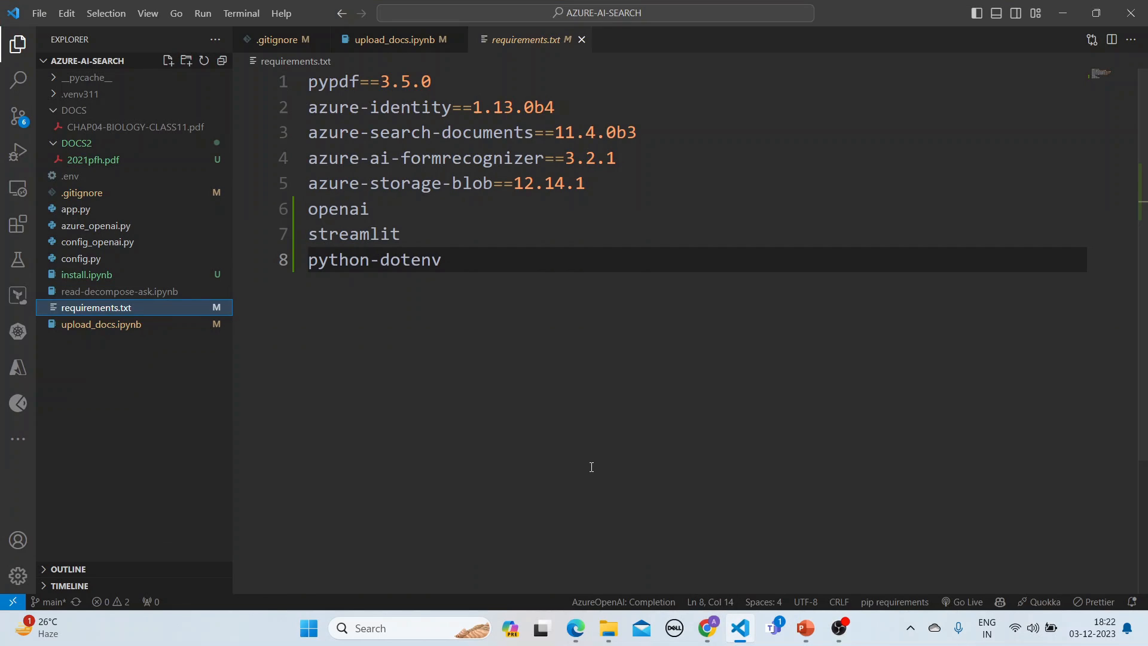
Step: Open upload_docs.ipynb from the Explorer sidebar, showing its imports cell
click(101, 324)
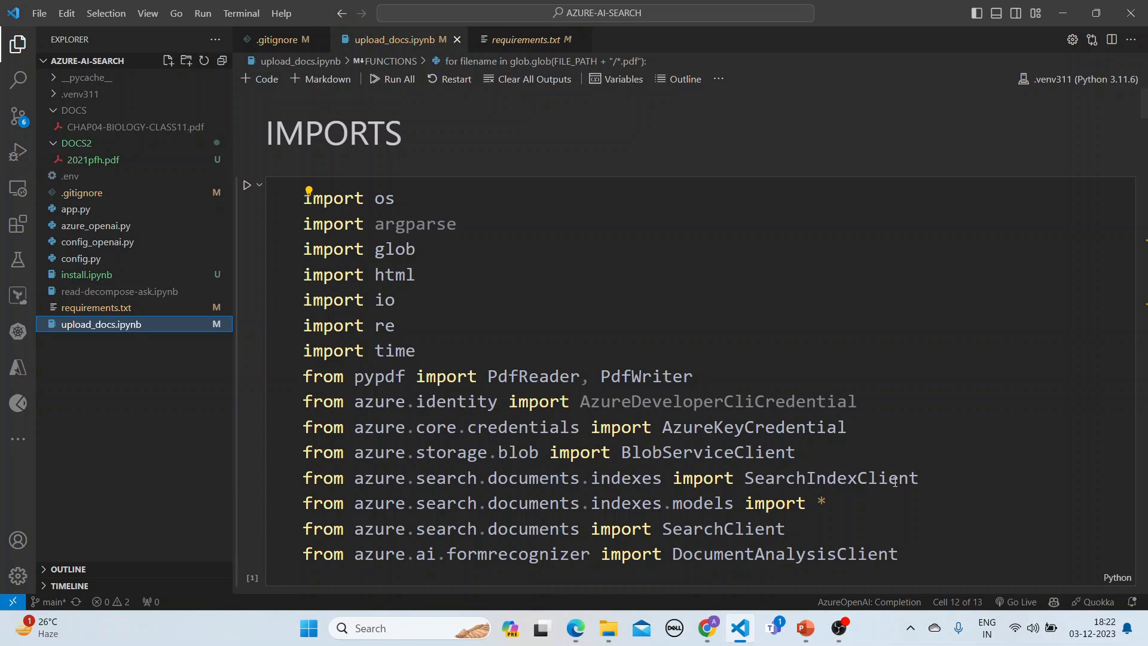
mouse_move(805, 628)
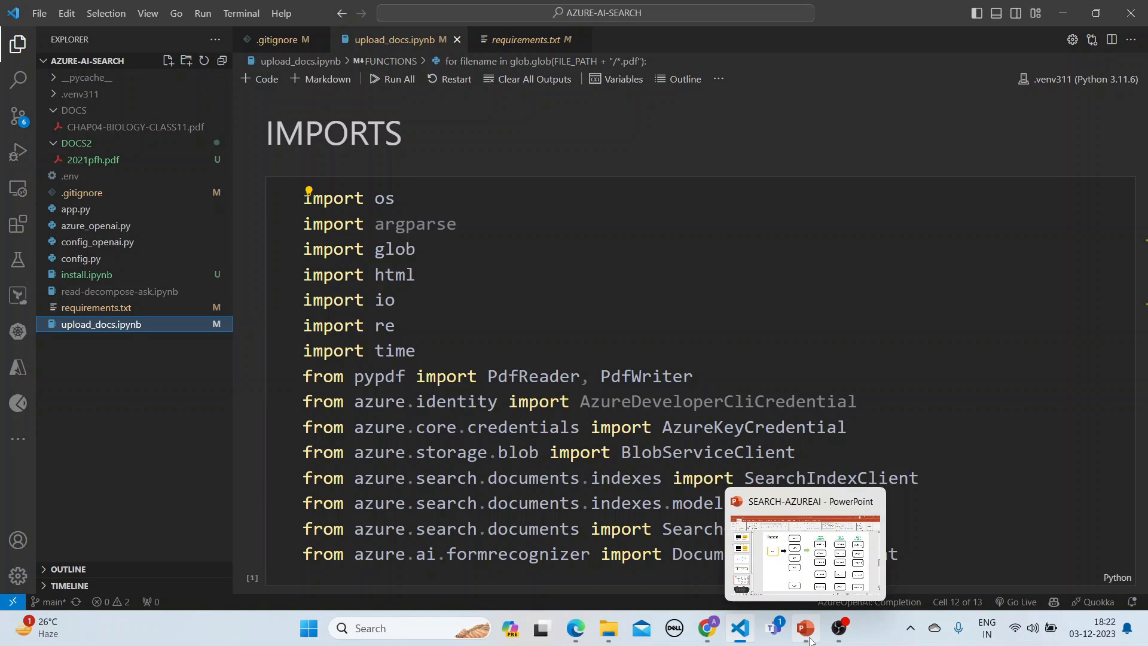
Step: Bring PowerPoint forward to slide 5, mapping a PDF into pages and sections
click(805, 627)
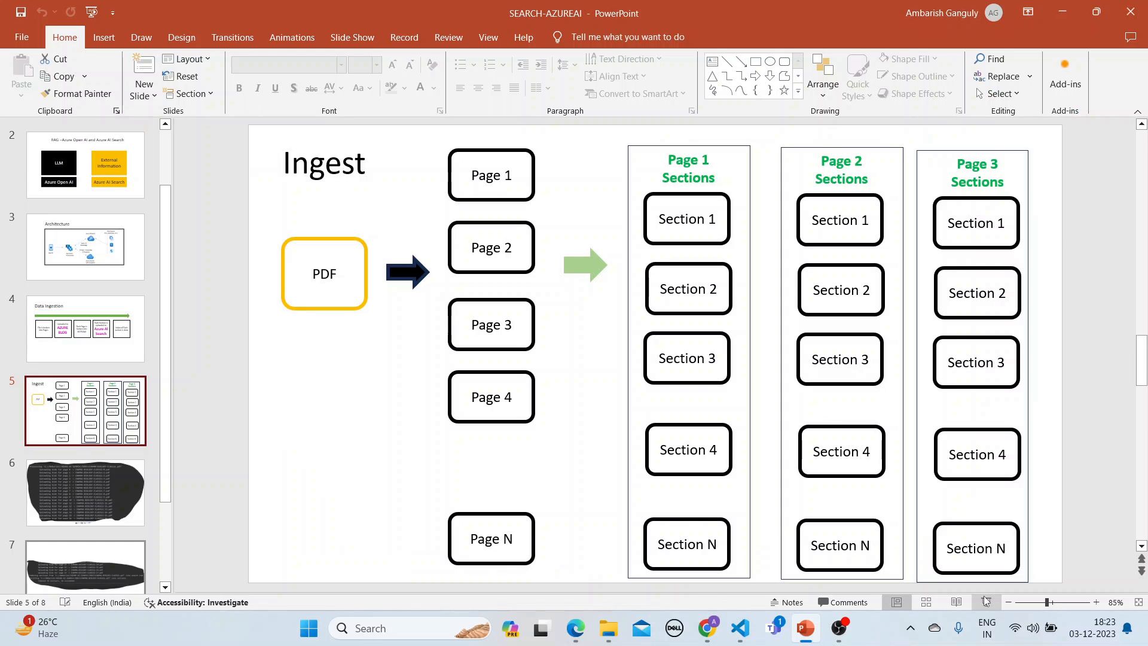
mouse_move(805, 627)
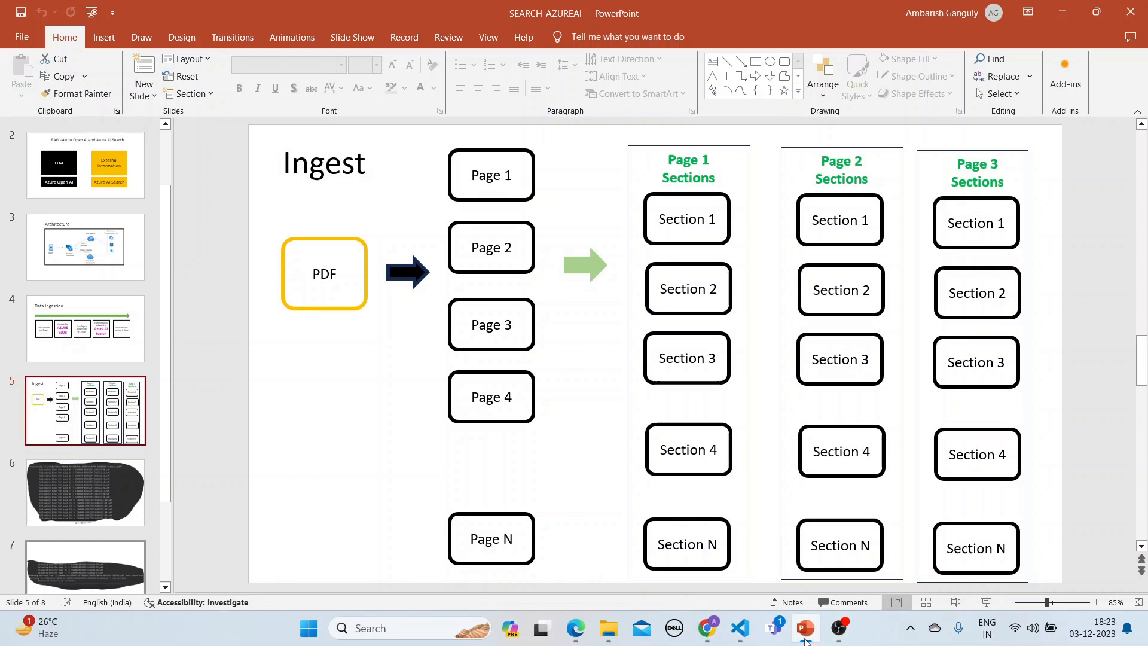
Step: Scroll the notebook to the agsearchindex001 create_search_index() cell, then switch to the Azure portal
click(740, 629)
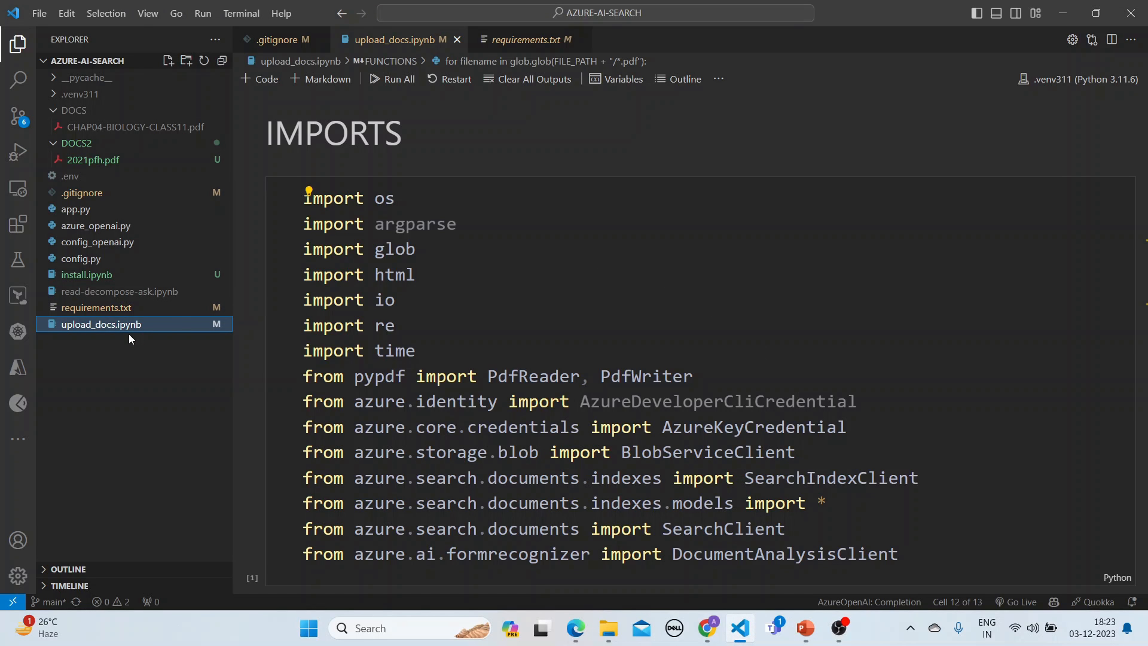
mouse_move(186, 334)
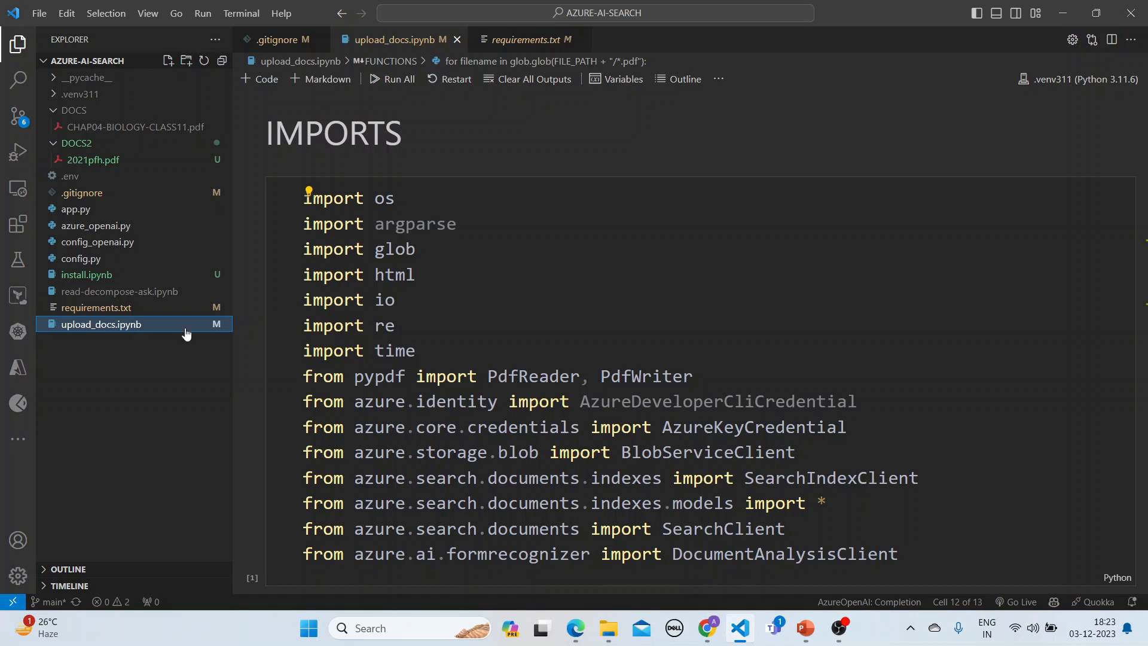
scroll(down, 3)
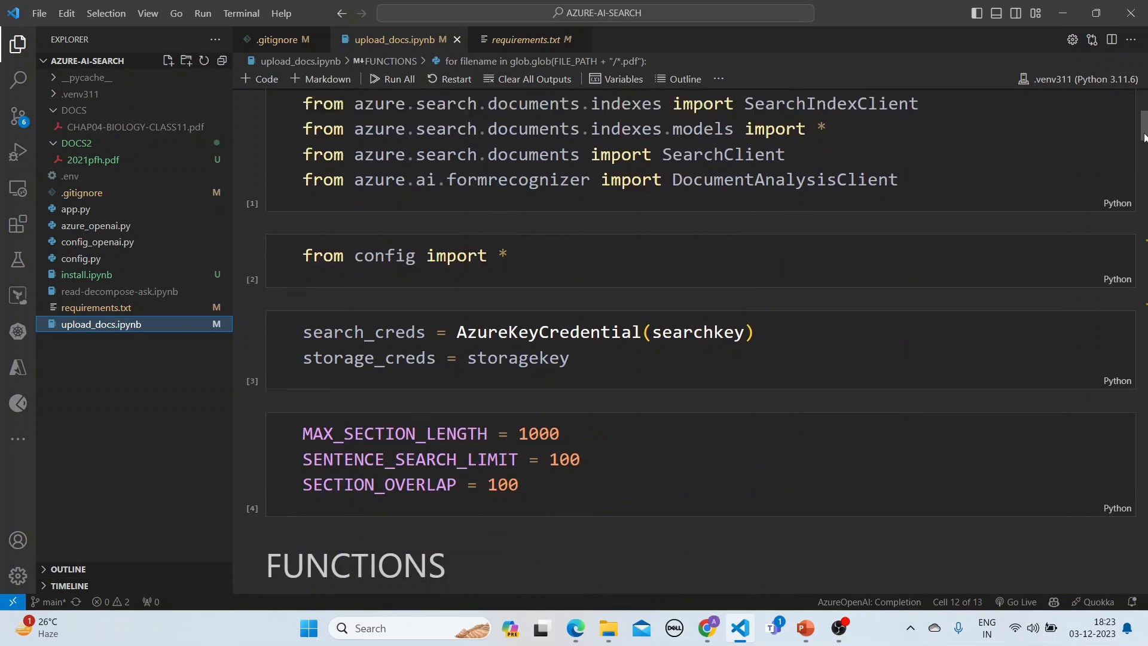
scroll(down, 3)
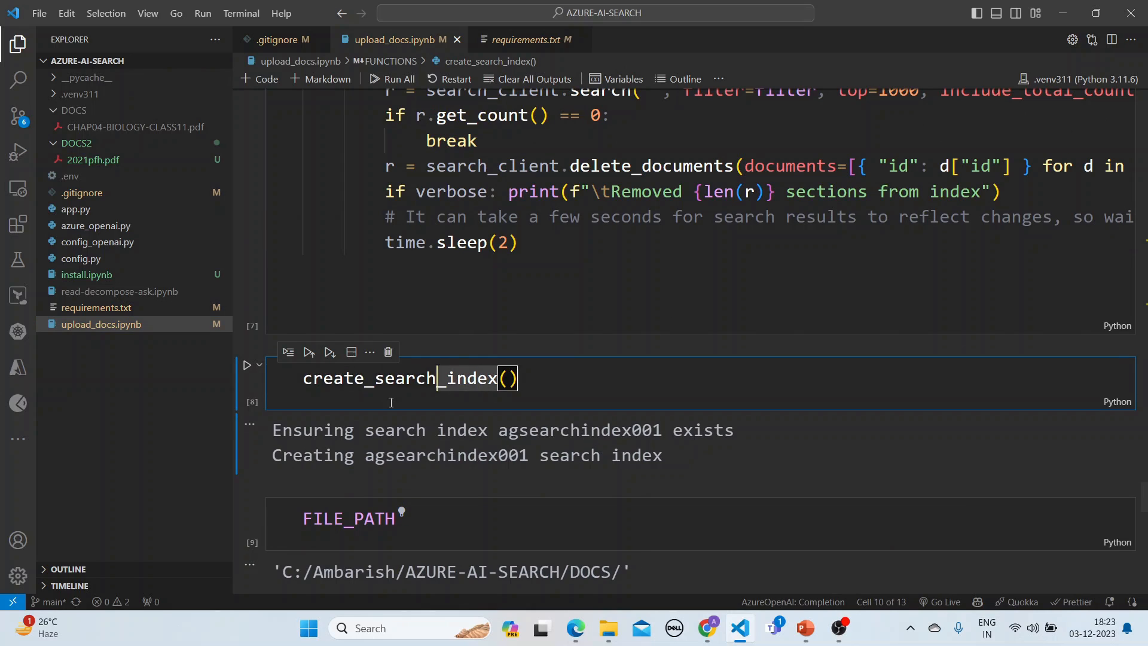
scroll(down, 3)
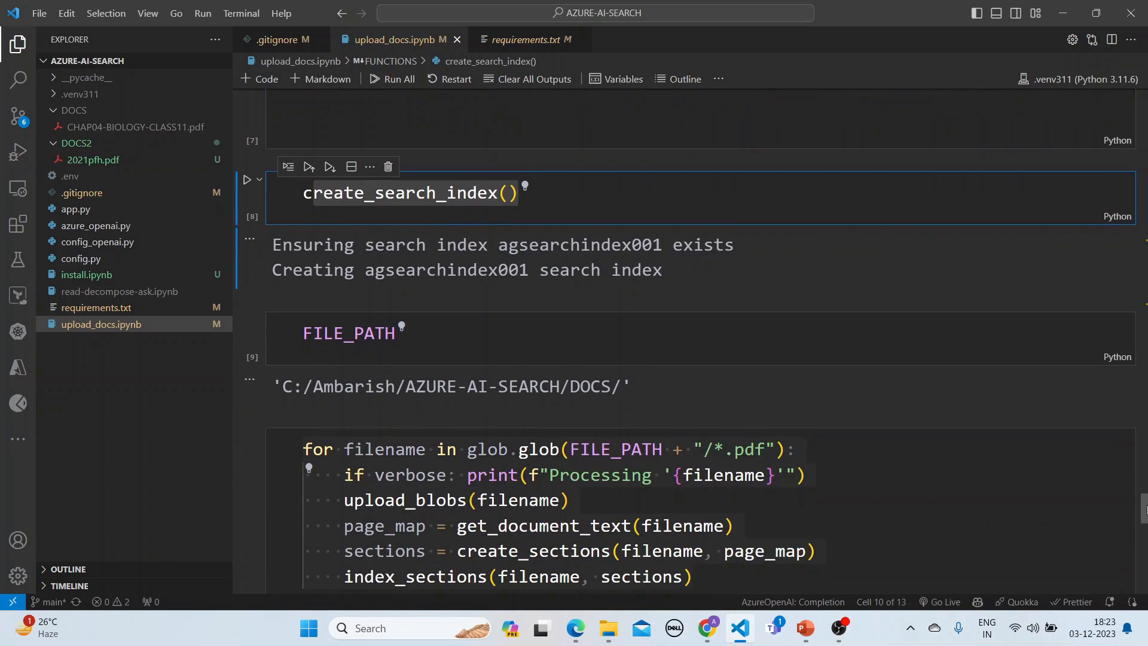
click(247, 189)
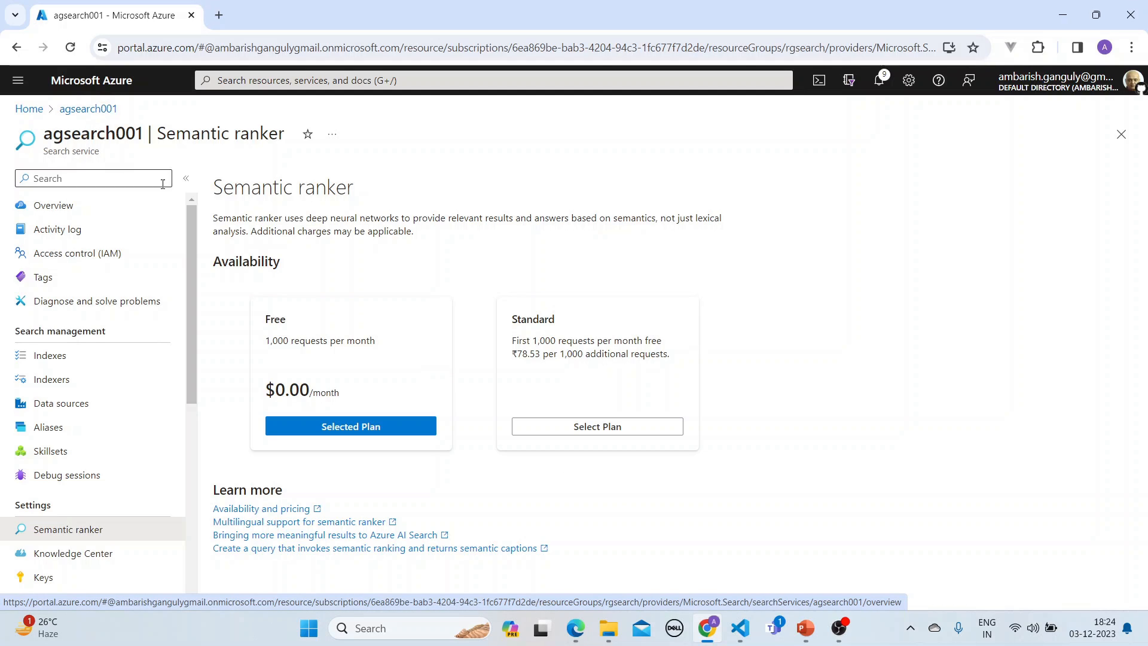
Step: Browse agsearch001's overview and semantic ranker settings, then go back to portal Home
click(53, 205)
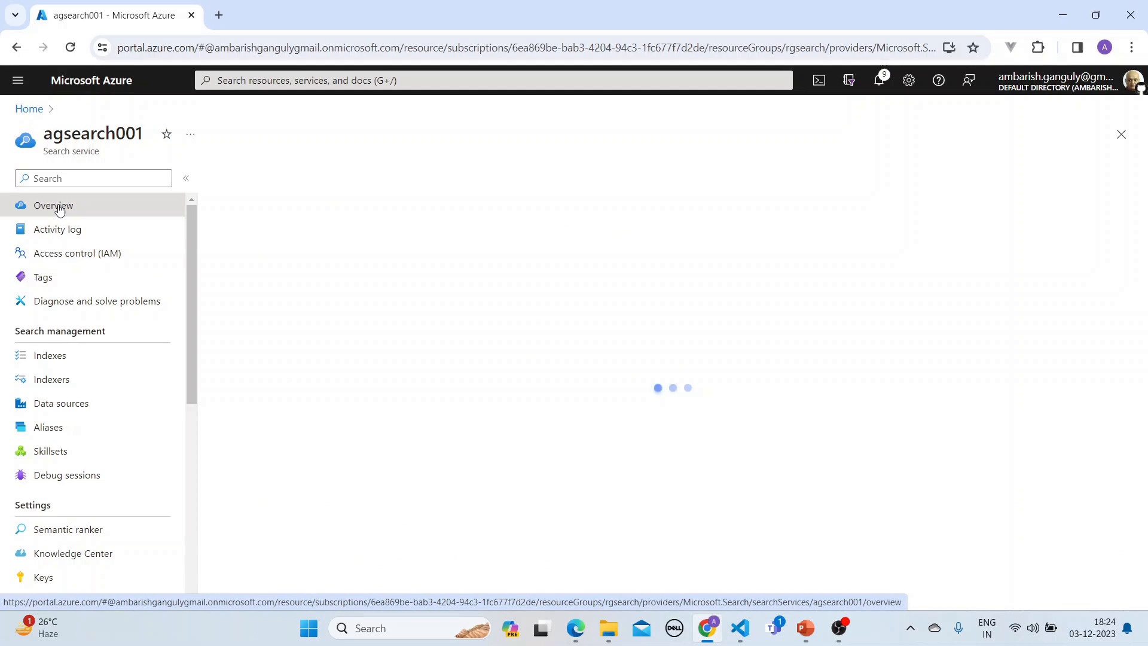
click(52, 206)
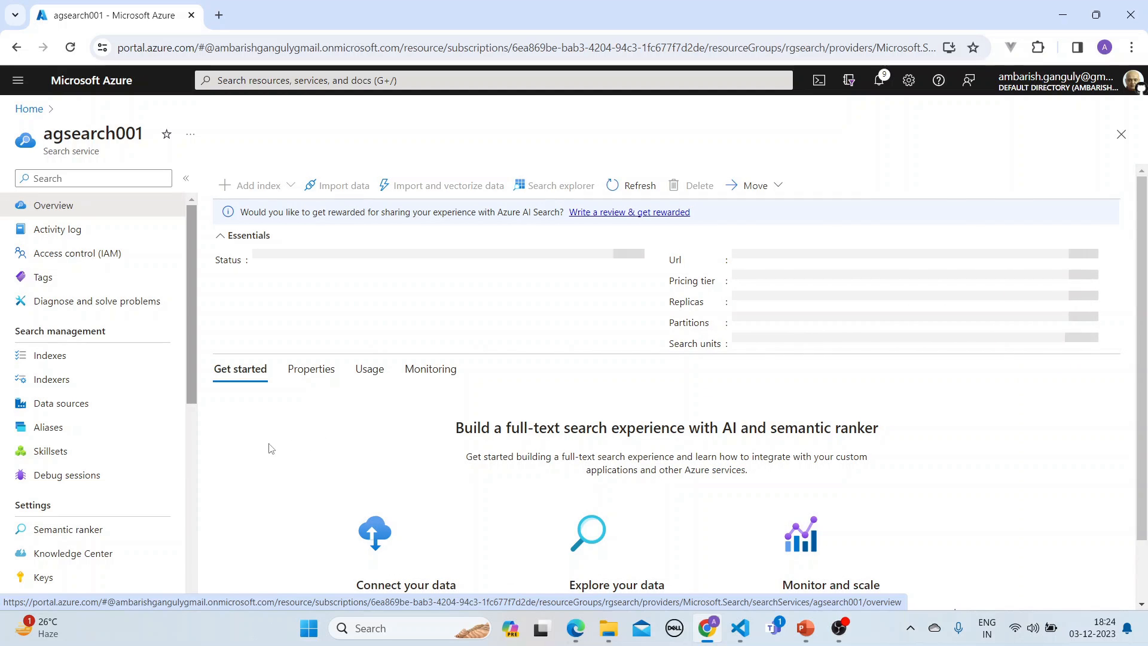
mouse_move(194, 462)
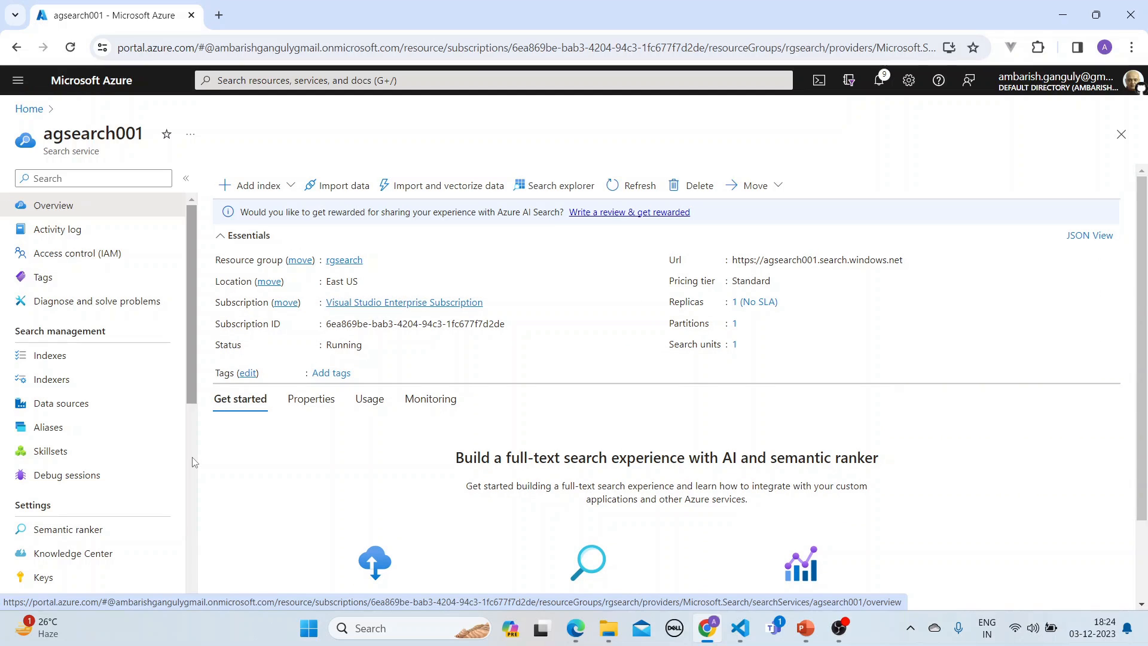
scroll(down, 3)
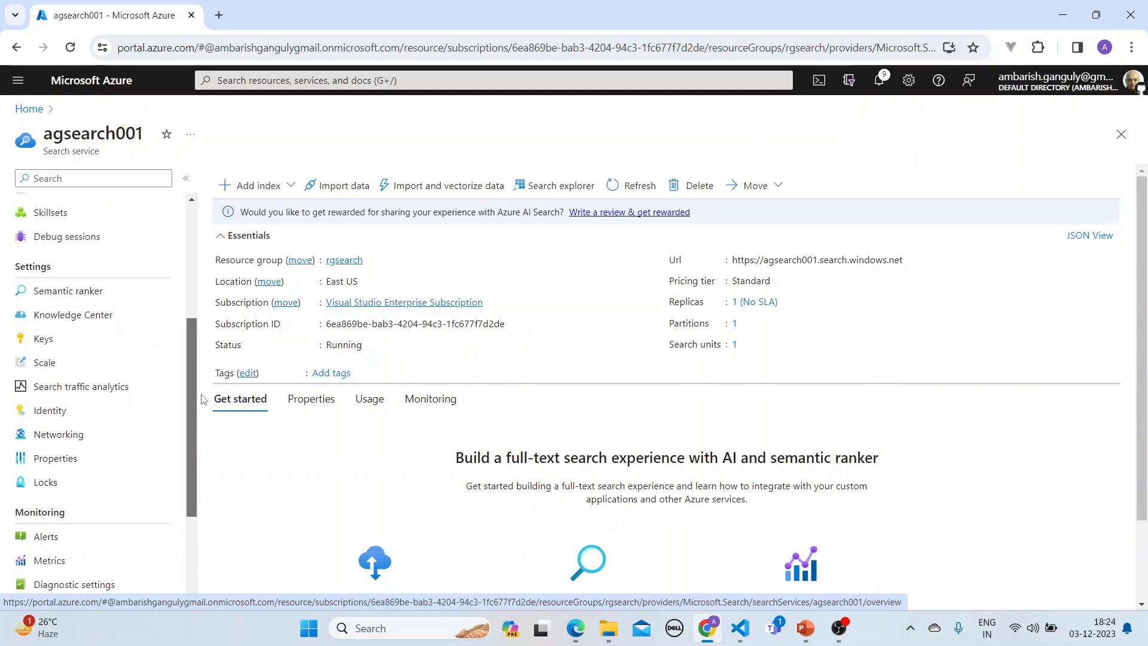
click(67, 291)
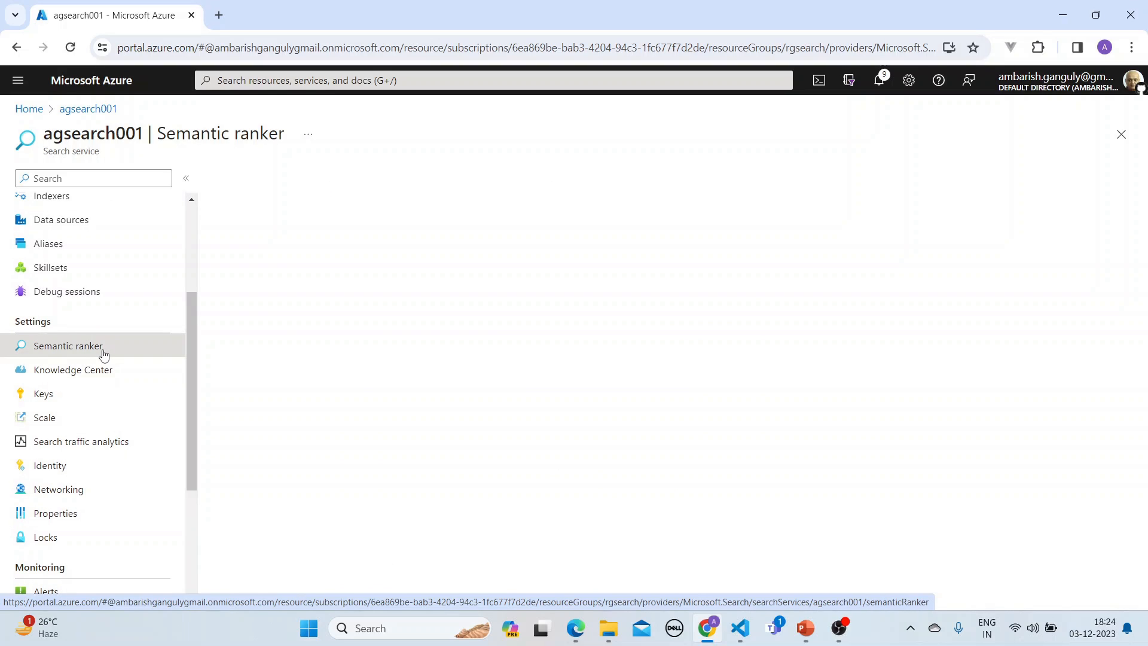
click(68, 346)
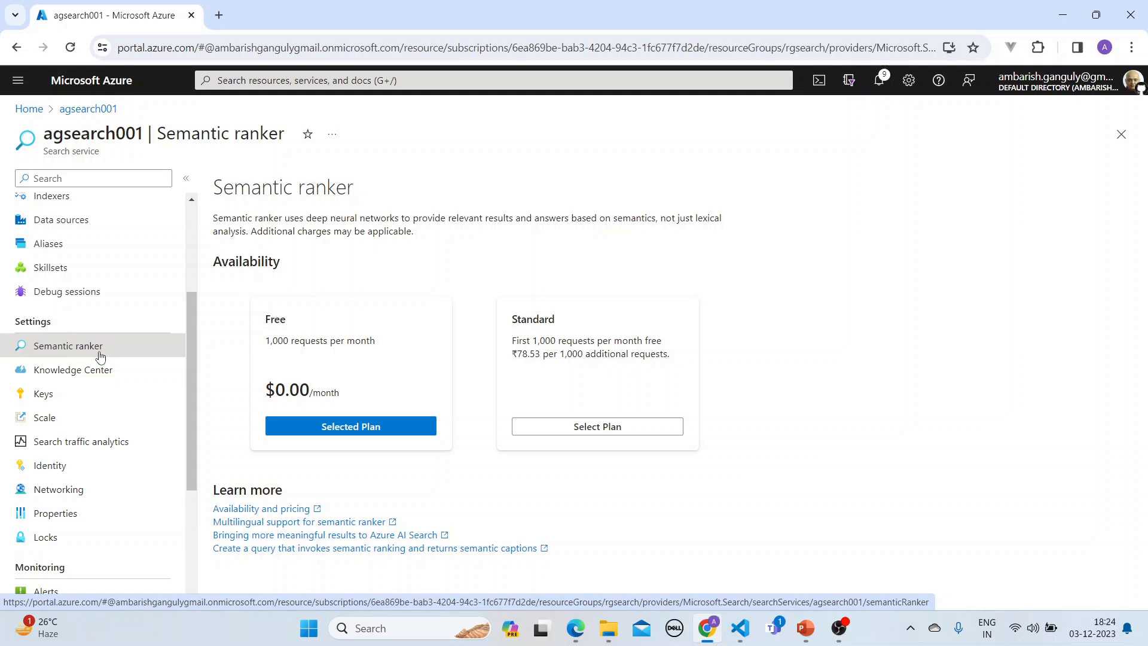
mouse_move(377, 294)
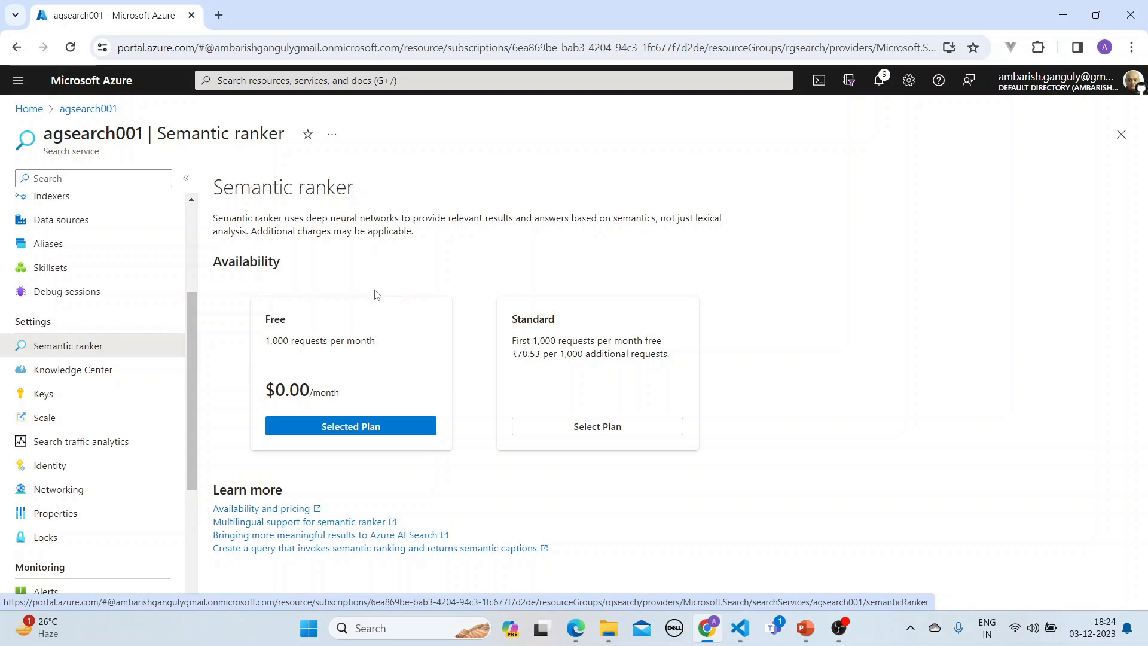
mouse_move(435, 345)
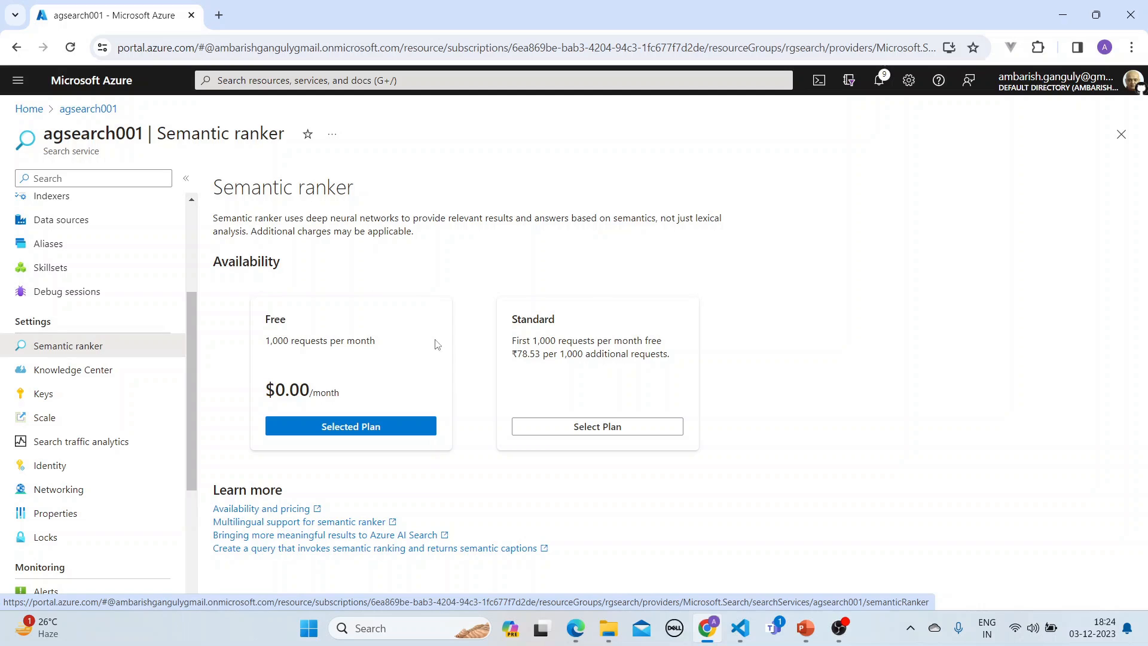
mouse_move(247, 276)
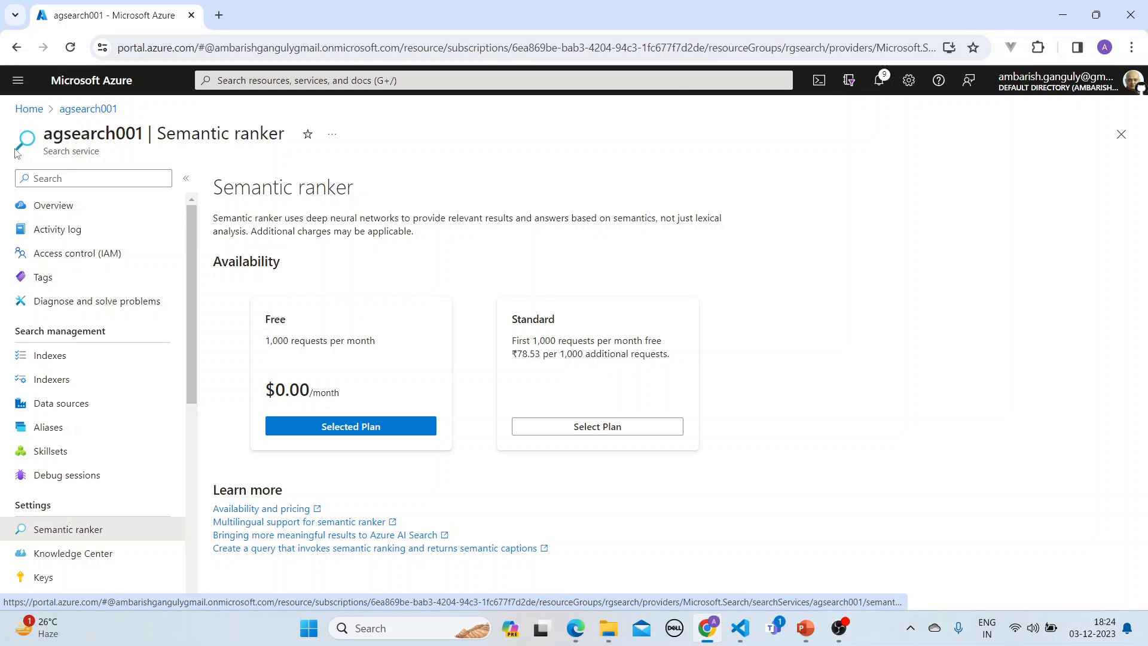
click(29, 108)
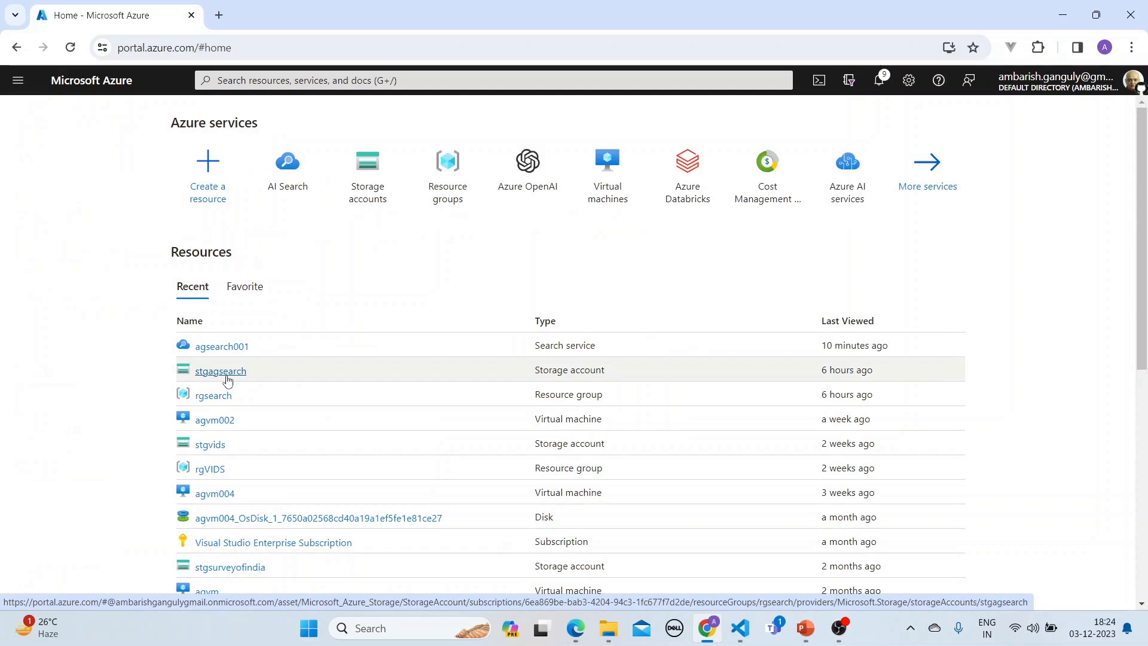
Step: Open the stgagsearch storage account from Recent resources and list its containers
click(219, 371)
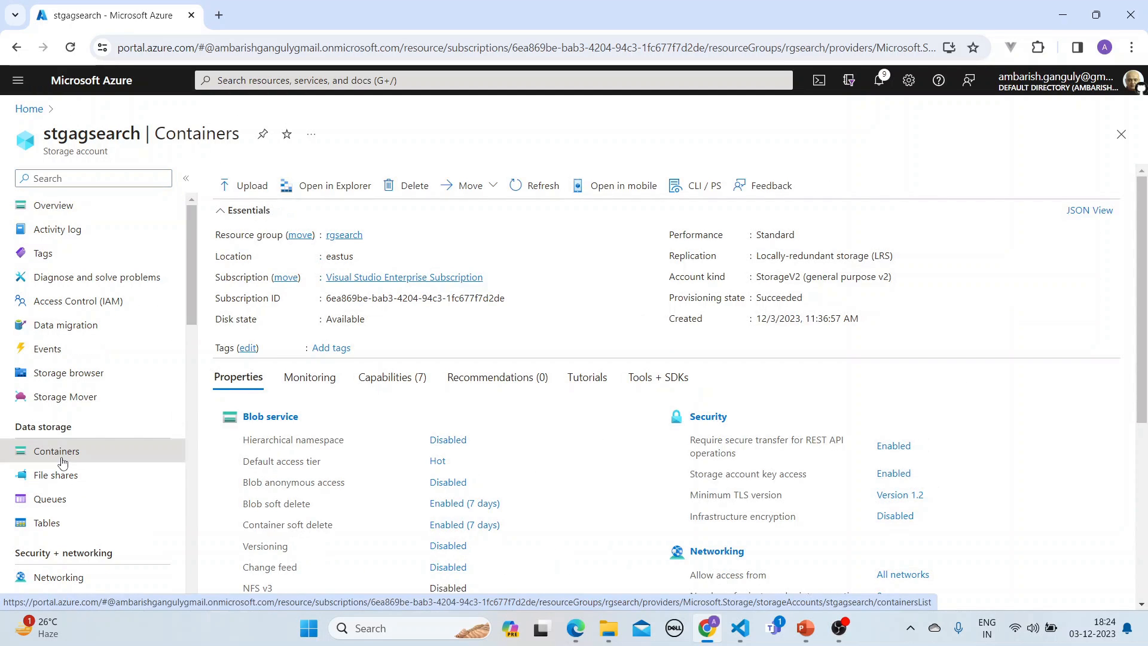
click(55, 450)
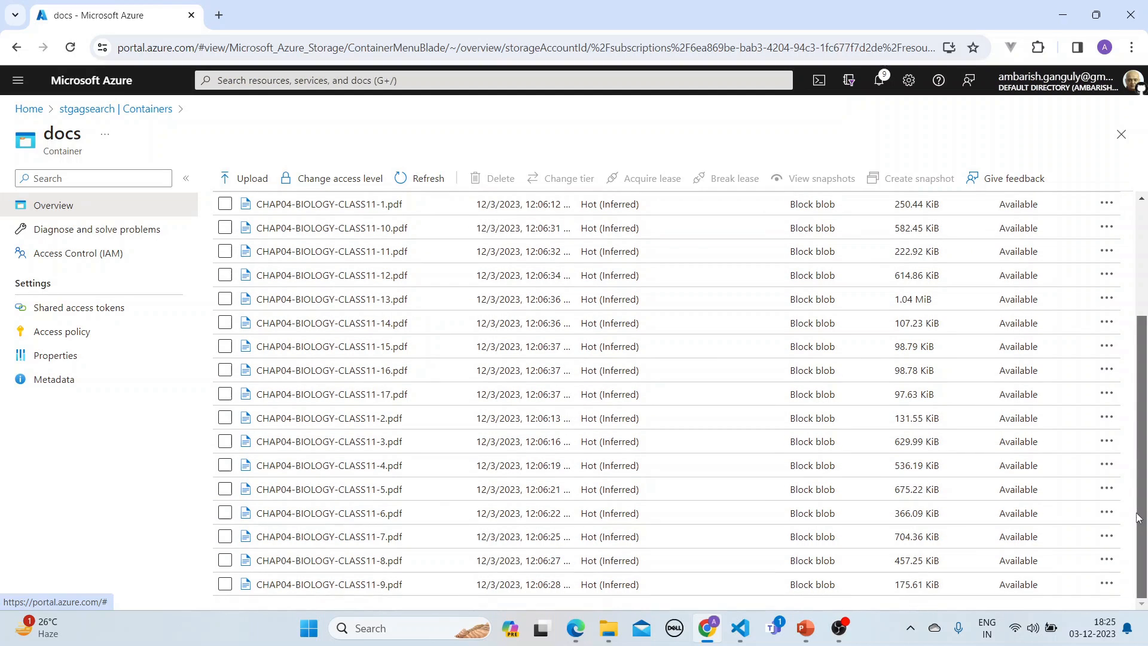
mouse_move(456, 417)
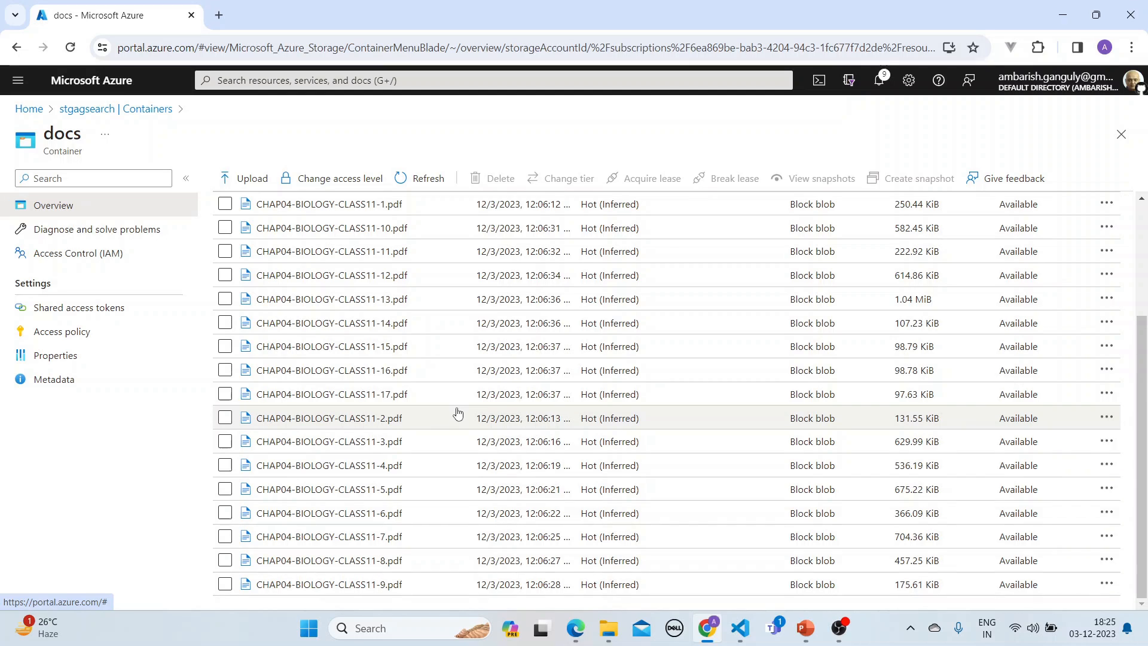
mouse_move(803, 629)
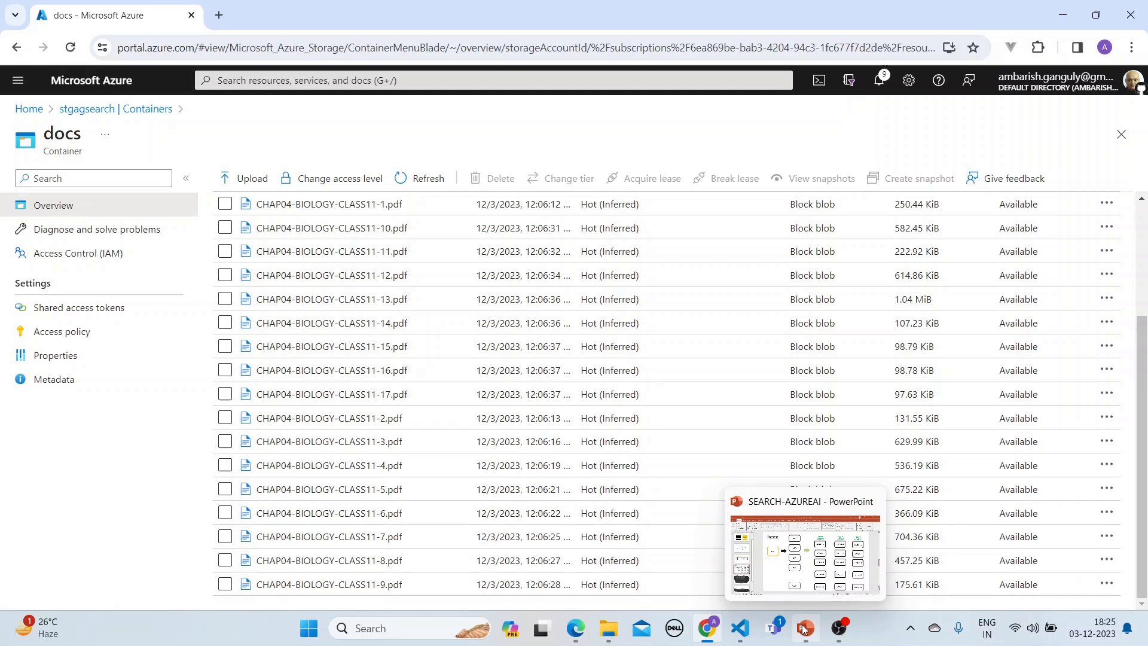
Step: Present the Query flow slide 8, then switch back to the upload notebook in VS Code
click(803, 628)
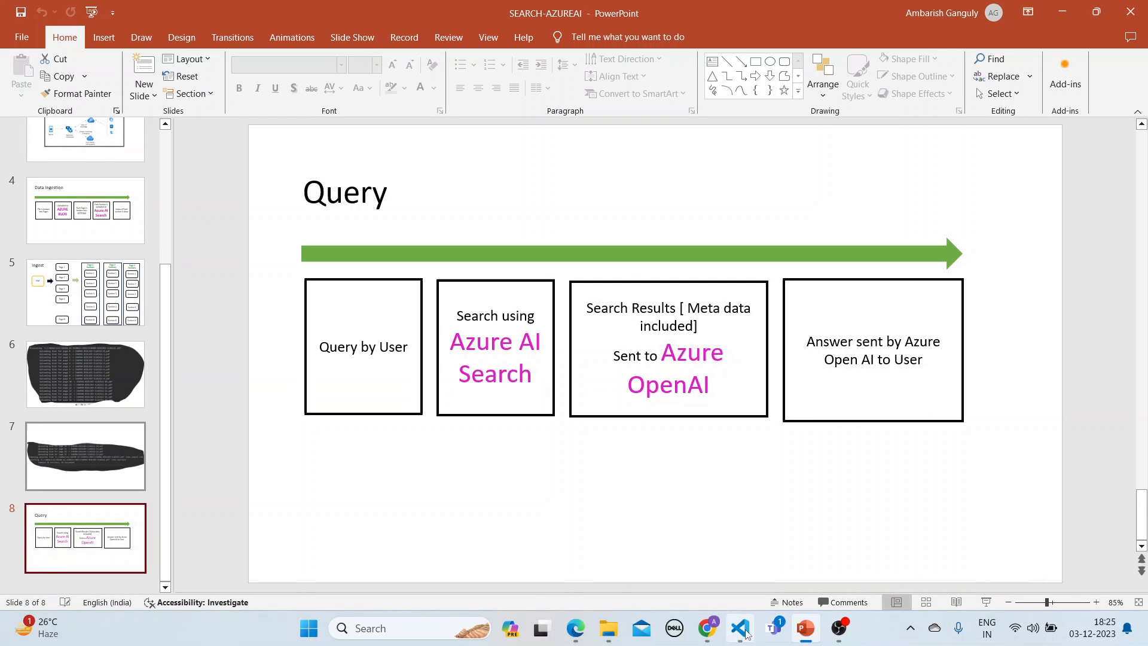
click(741, 627)
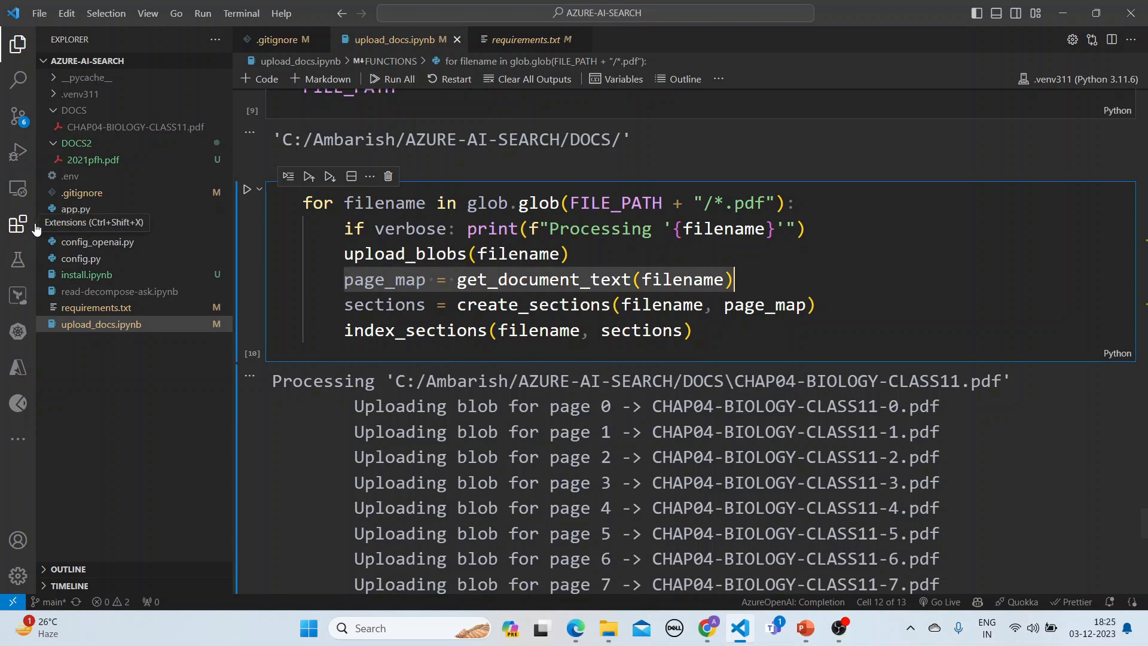
Step: Read app.py from the search client down to the generate_answer call on line 70
click(76, 208)
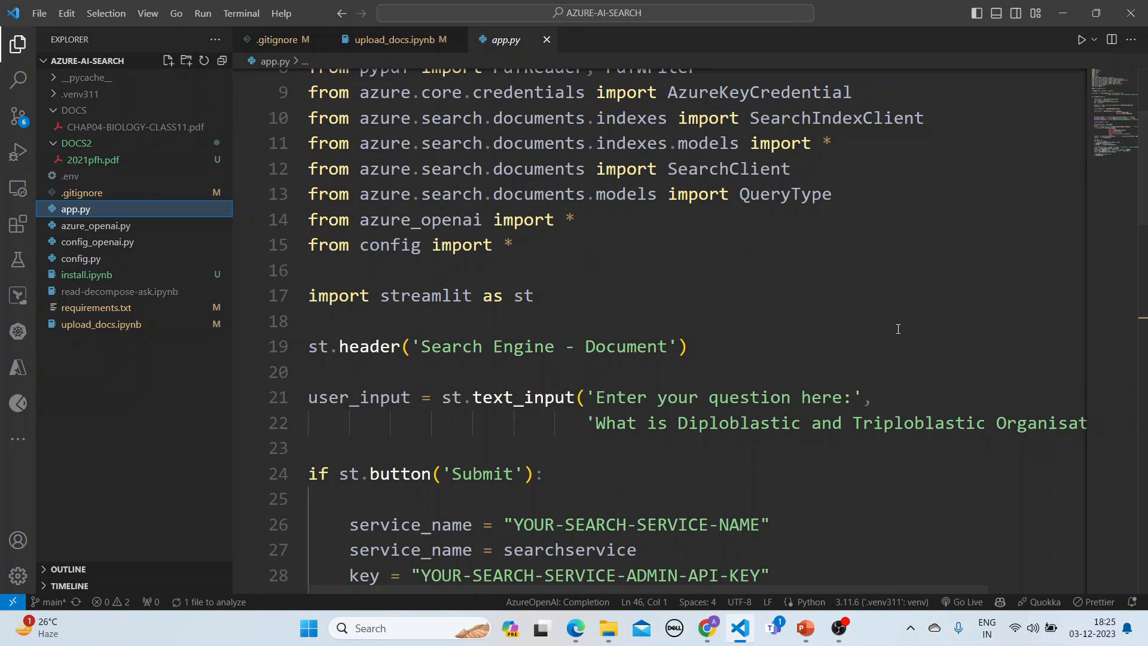
scroll(down, 3)
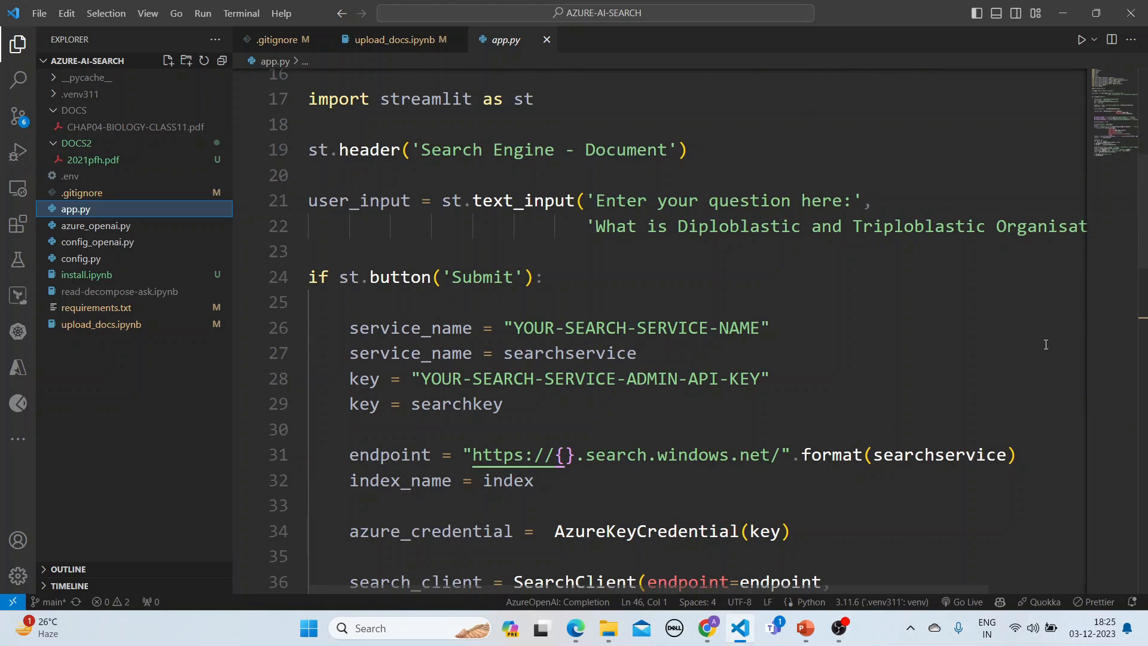
scroll(down, 3)
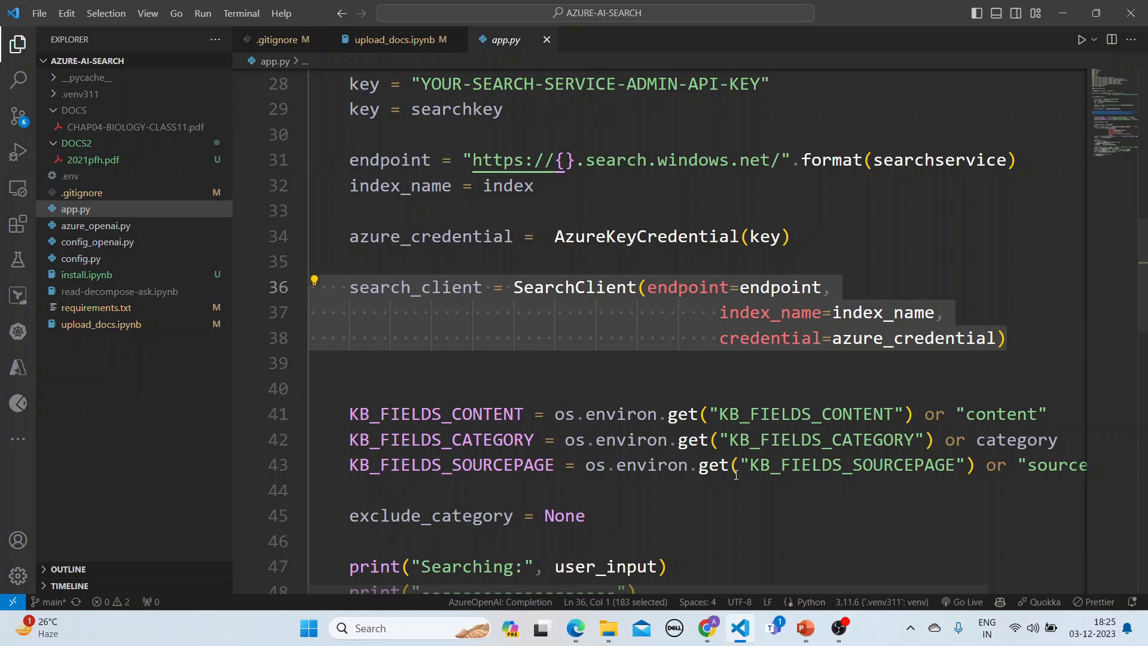
scroll(down, 3)
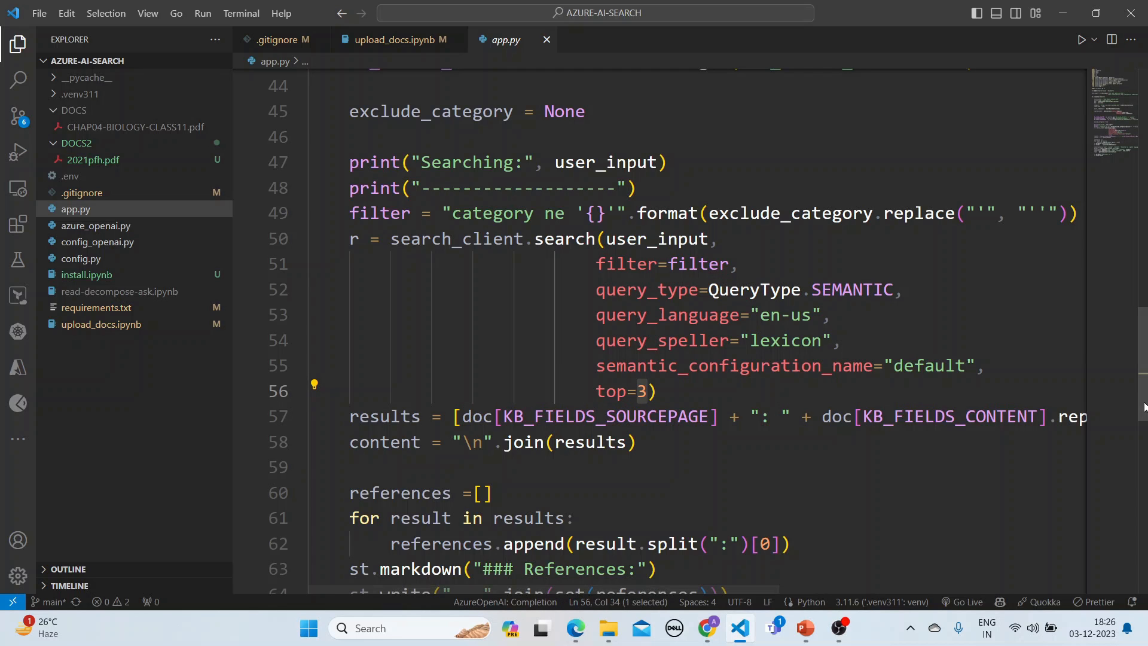
scroll(down, 3)
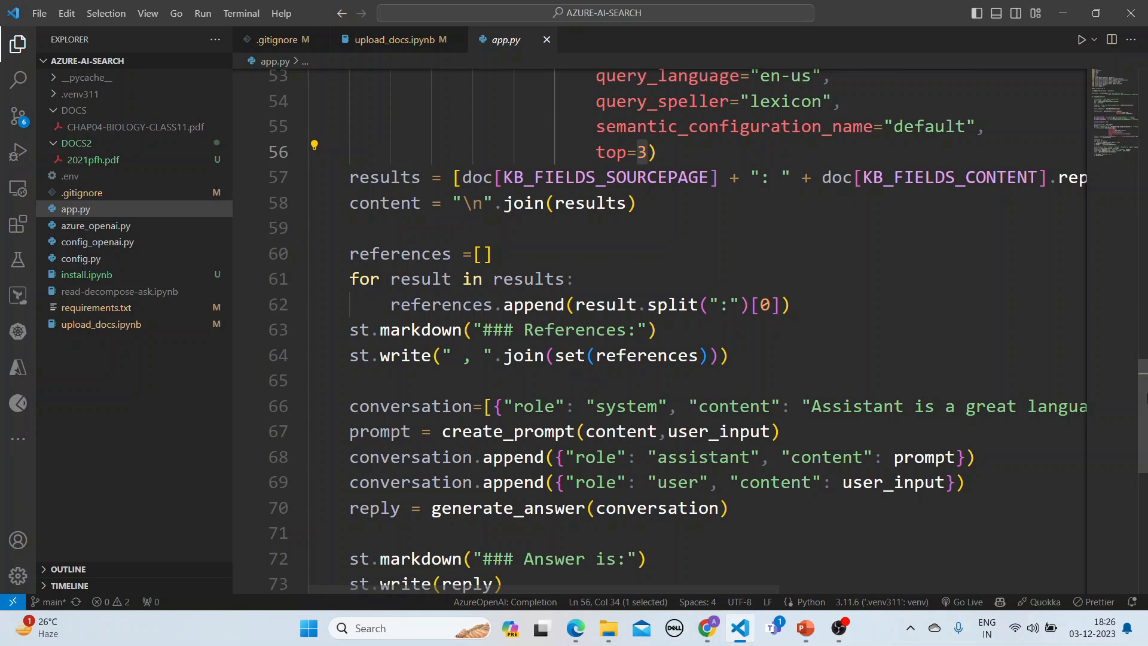
scroll(down, 3)
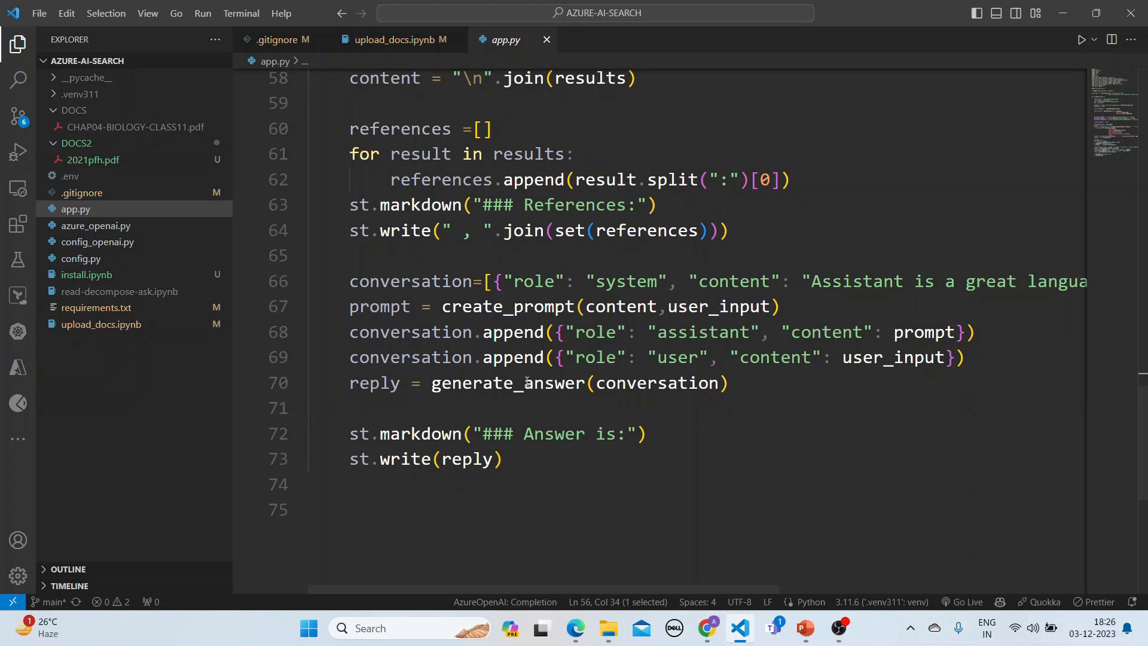
mouse_move(505, 383)
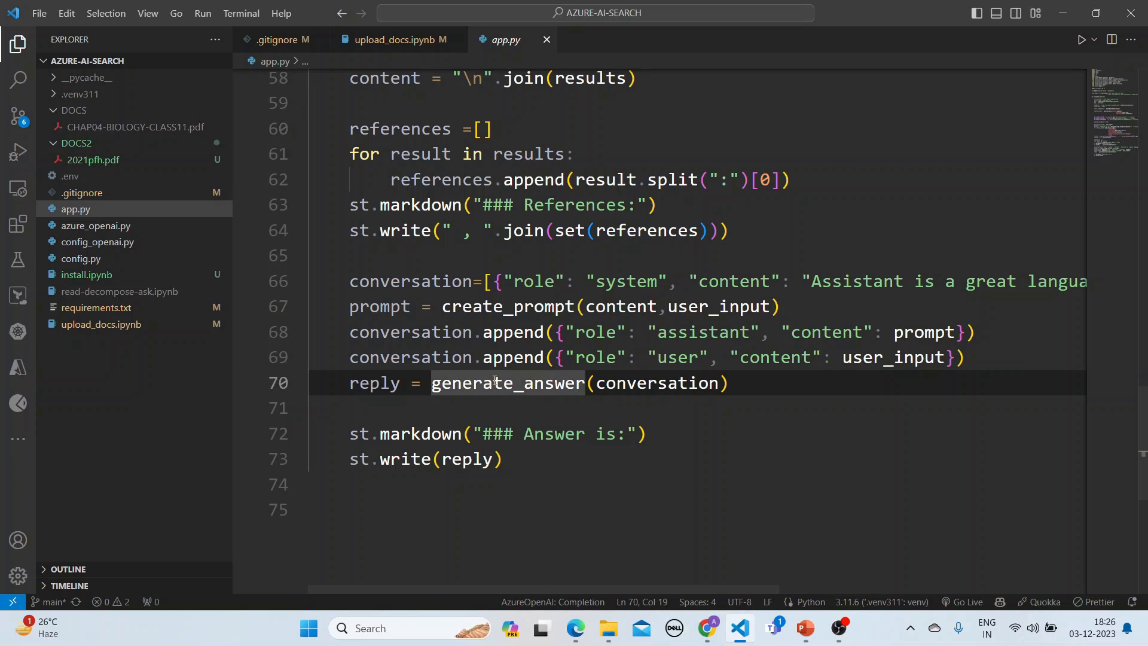
right_click(495, 382)
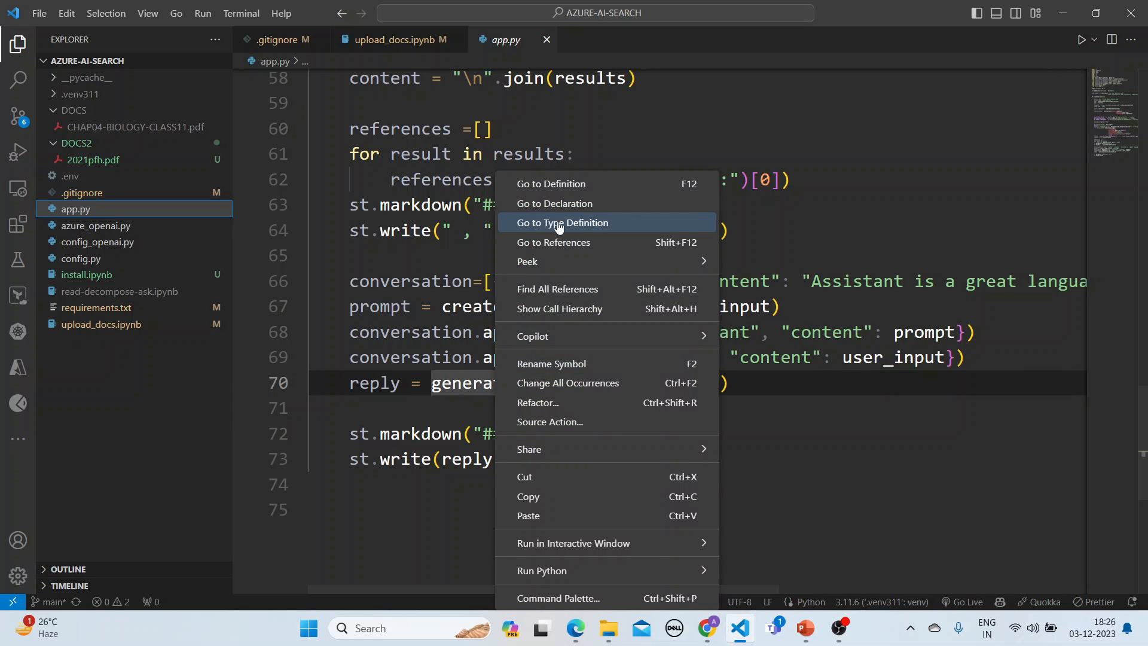
Step: Inspect the generate_answer definition and the create_prompt function with its context parameter
click(562, 223)
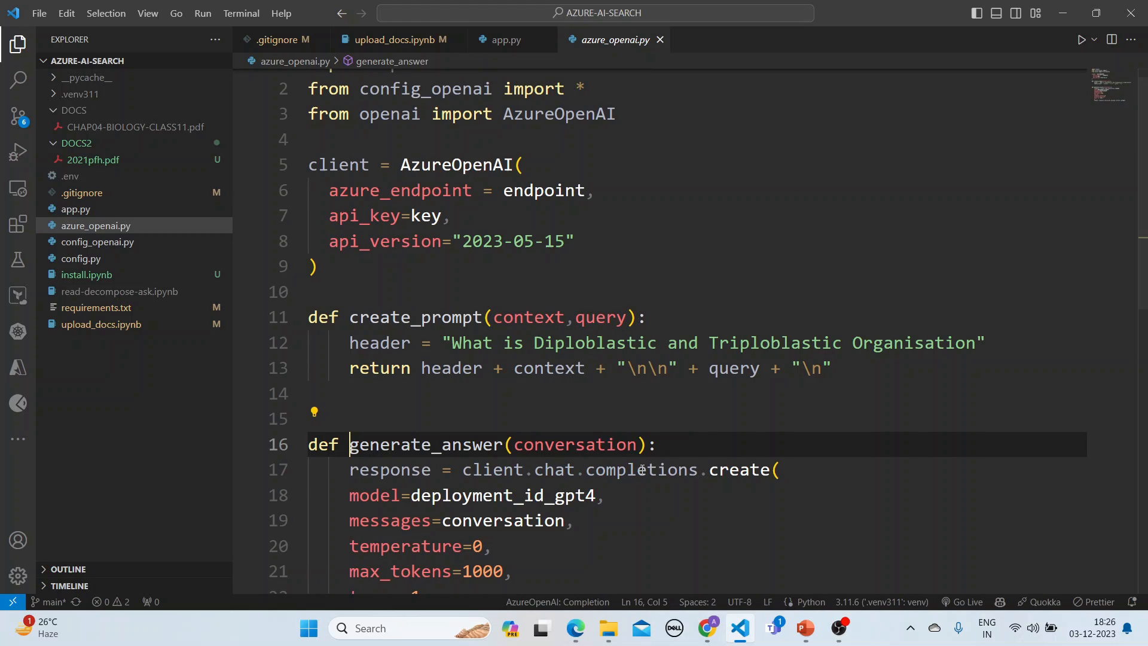
double_click(414, 316)
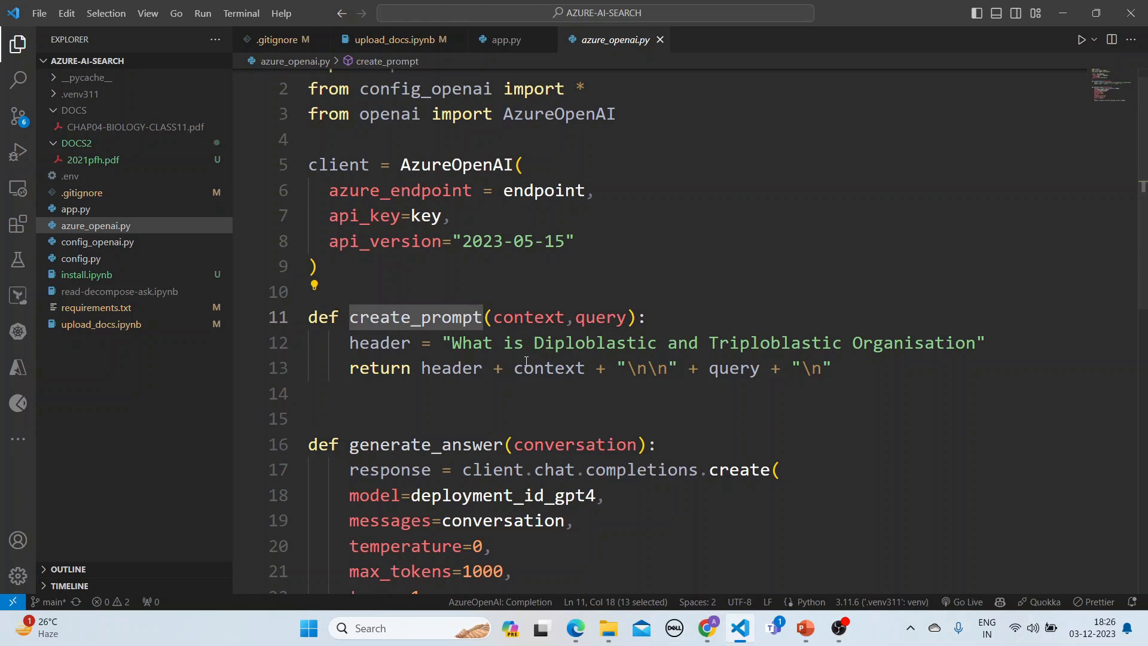
double_click(548, 367)
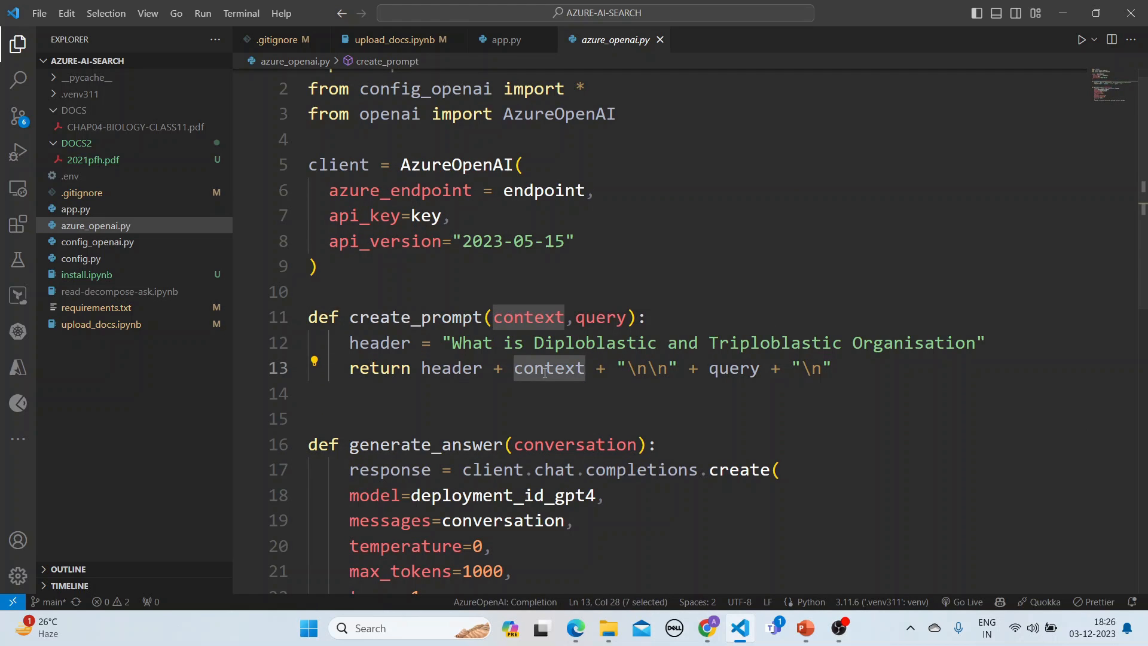
Step: Return to app.py and scroll through the script
click(503, 40)
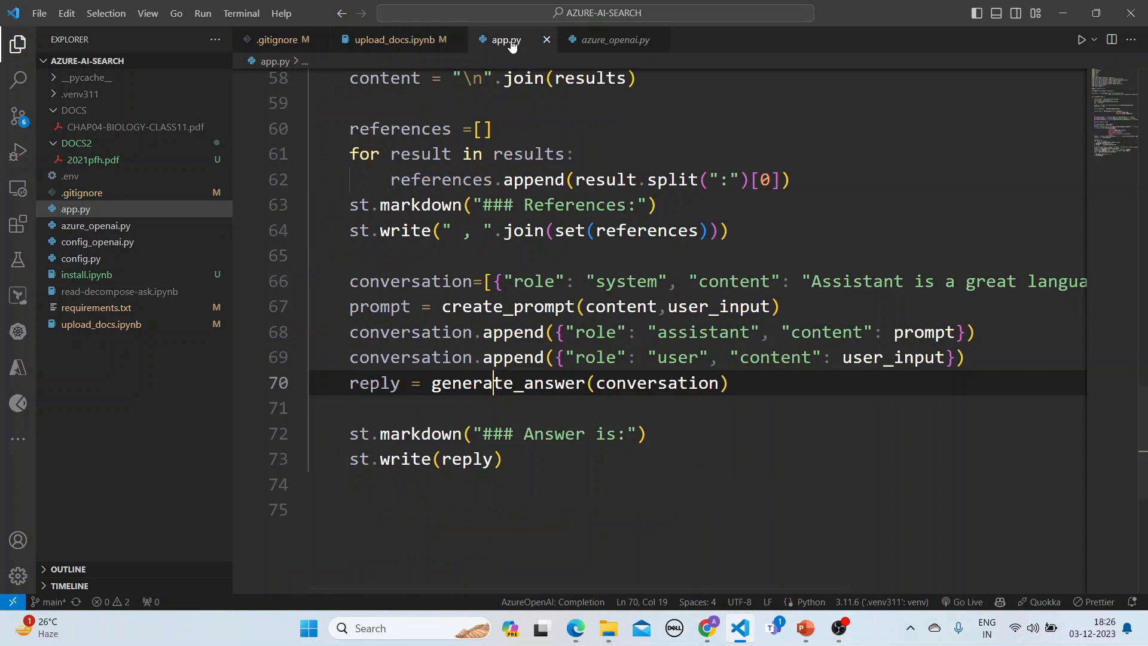
scroll(up, 3)
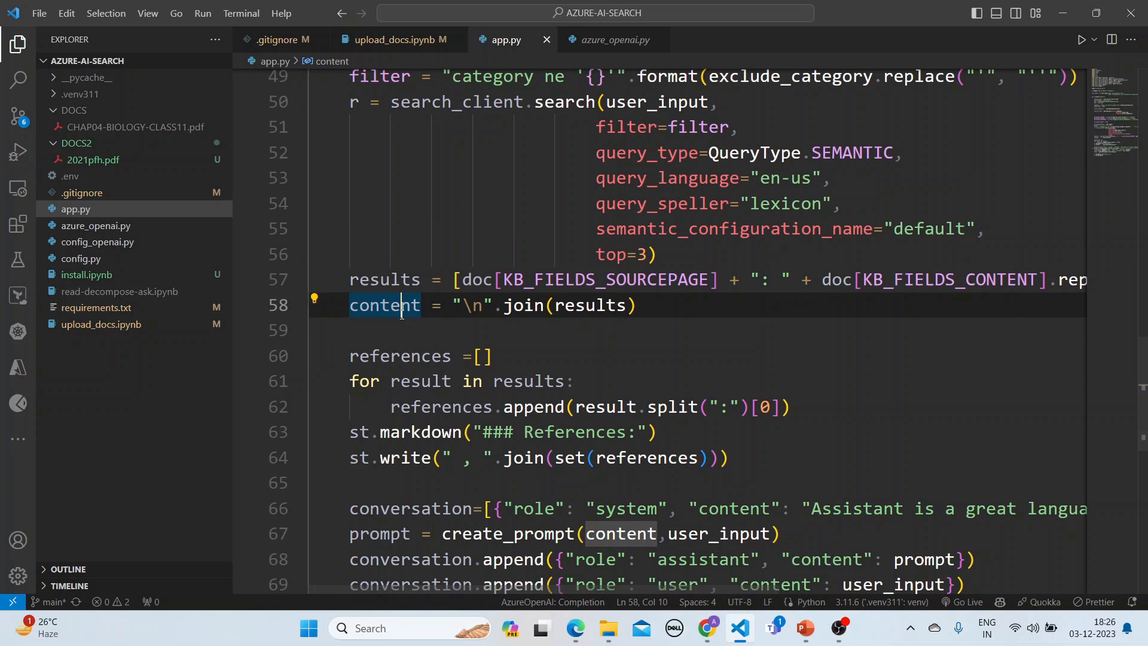
scroll(down, 3)
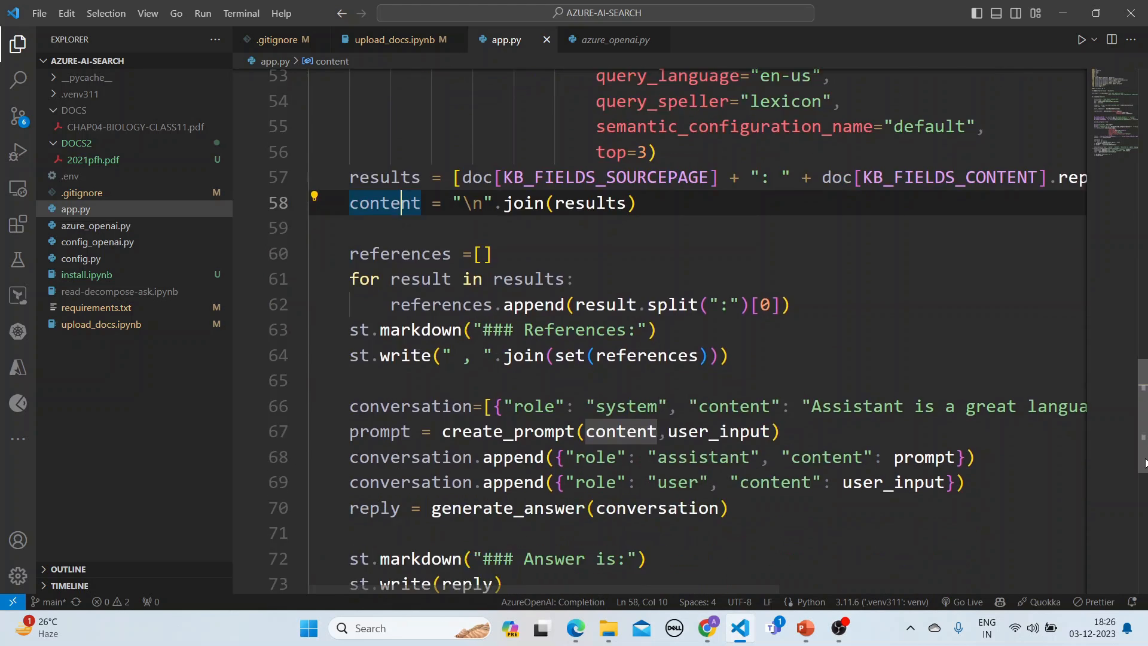
scroll(down, 3)
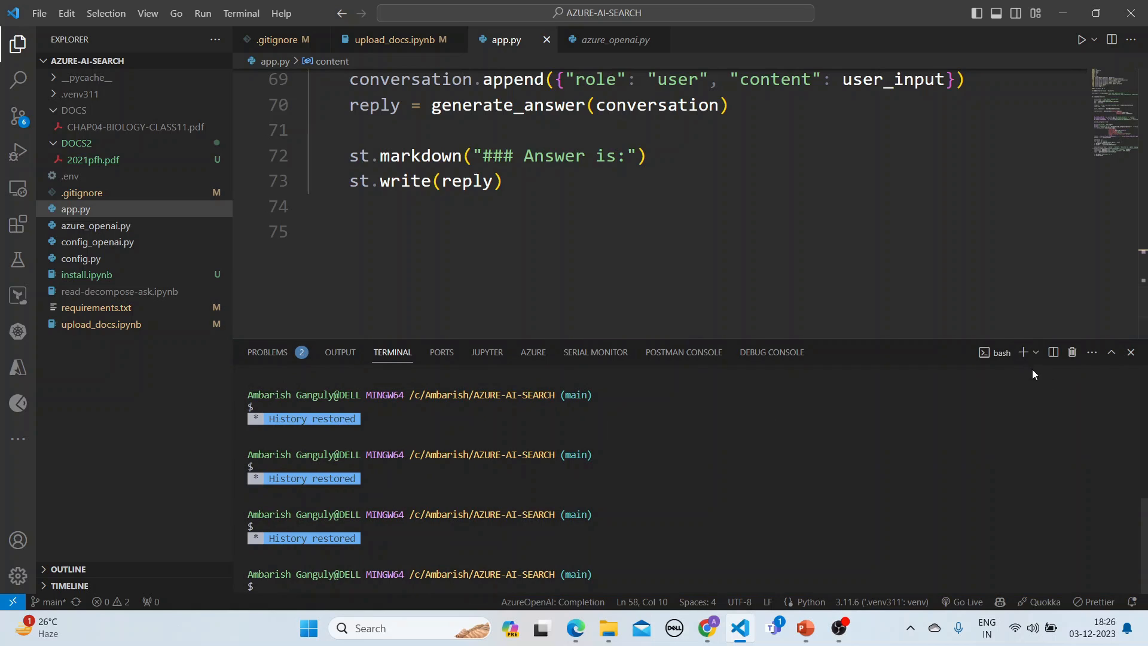
Step: Launch the app with 'streamlit run app.py' in a fresh bash terminal
click(1035, 353)
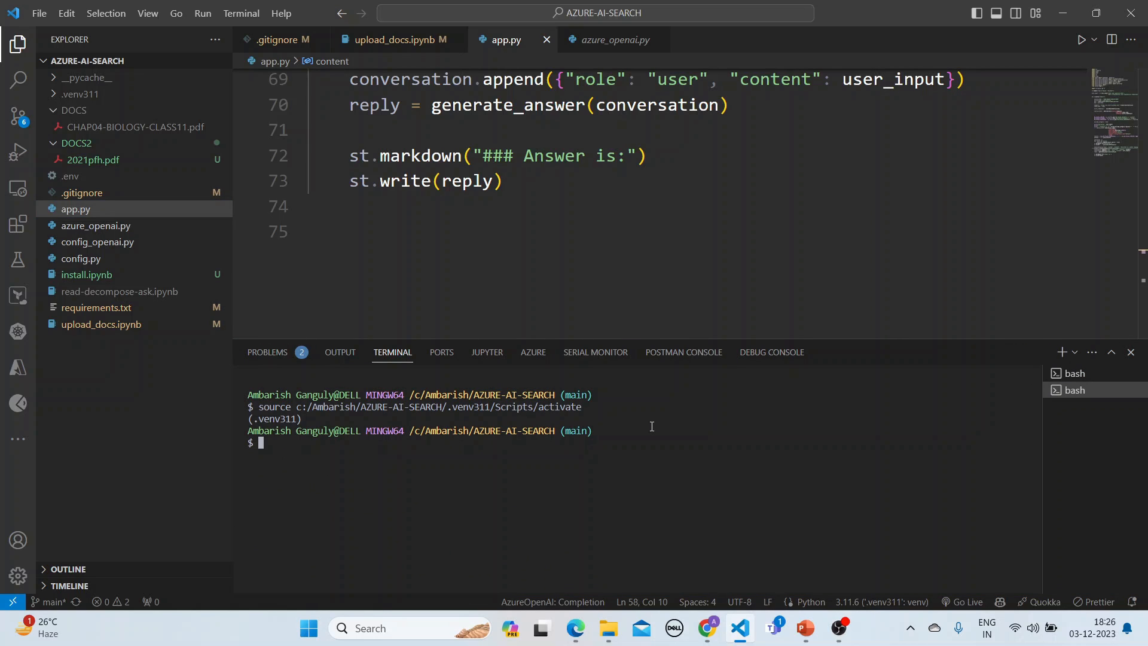
text(ST)
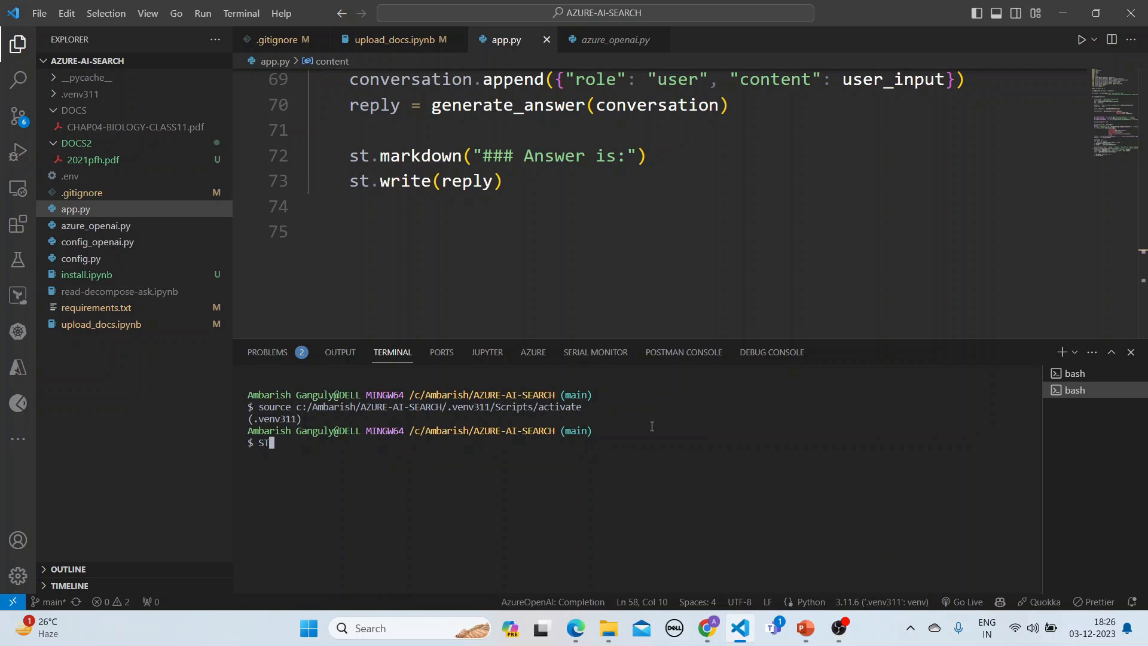
text(streamlit r)
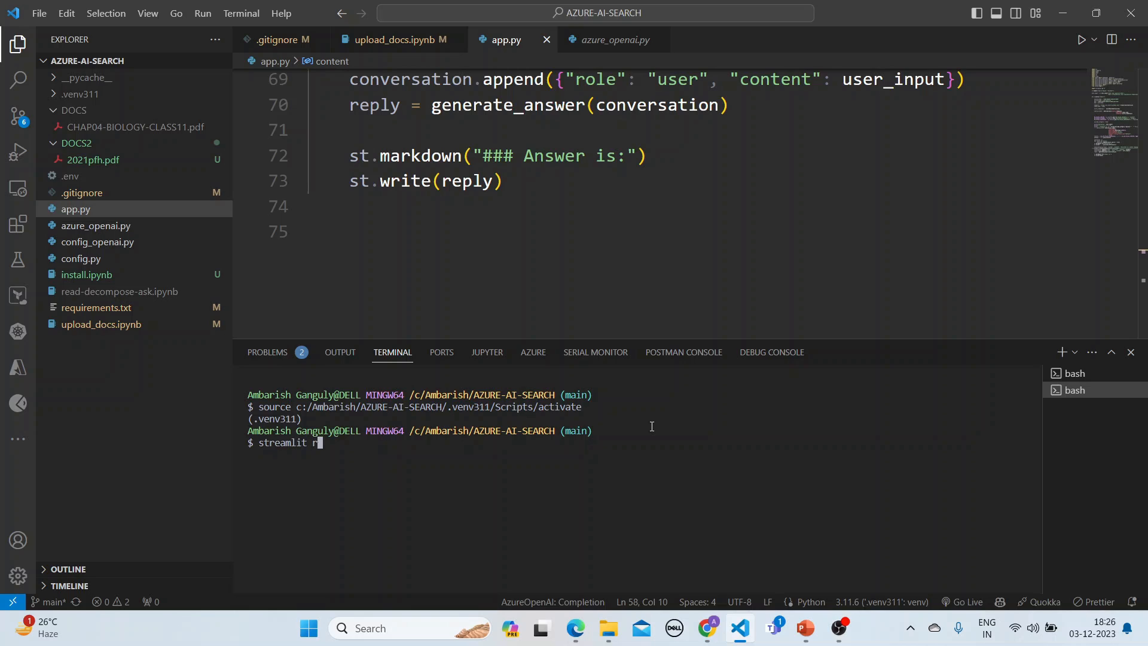
text(un app.)
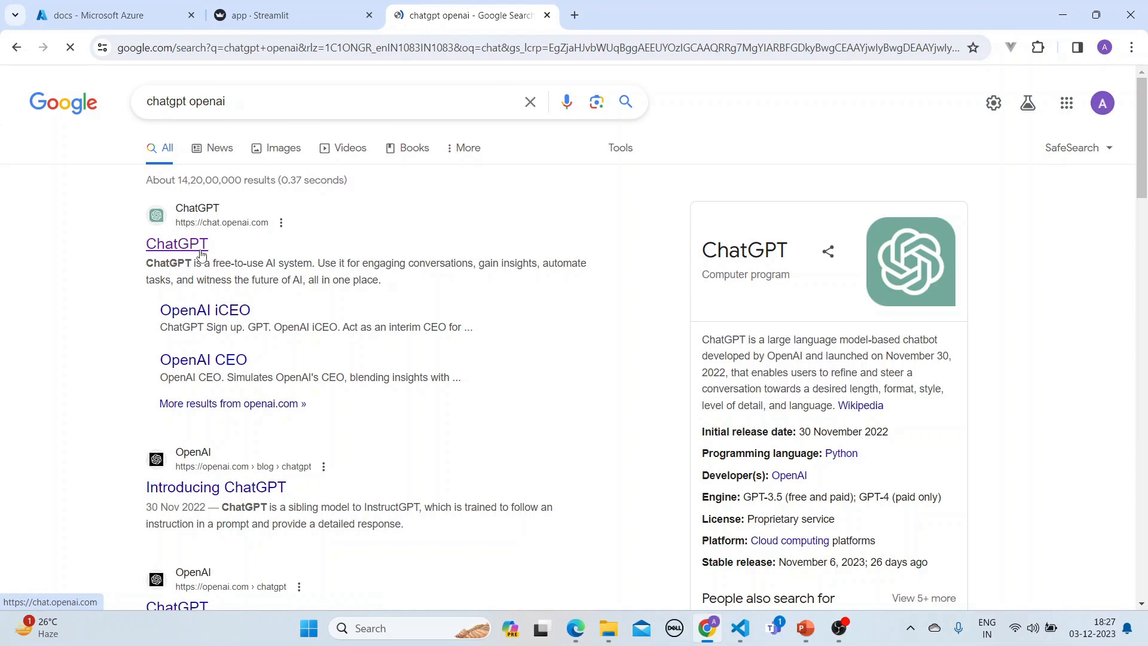
Step: Open chat.openai.com from Google results, then switch to the app - Streamlit tab
click(176, 244)
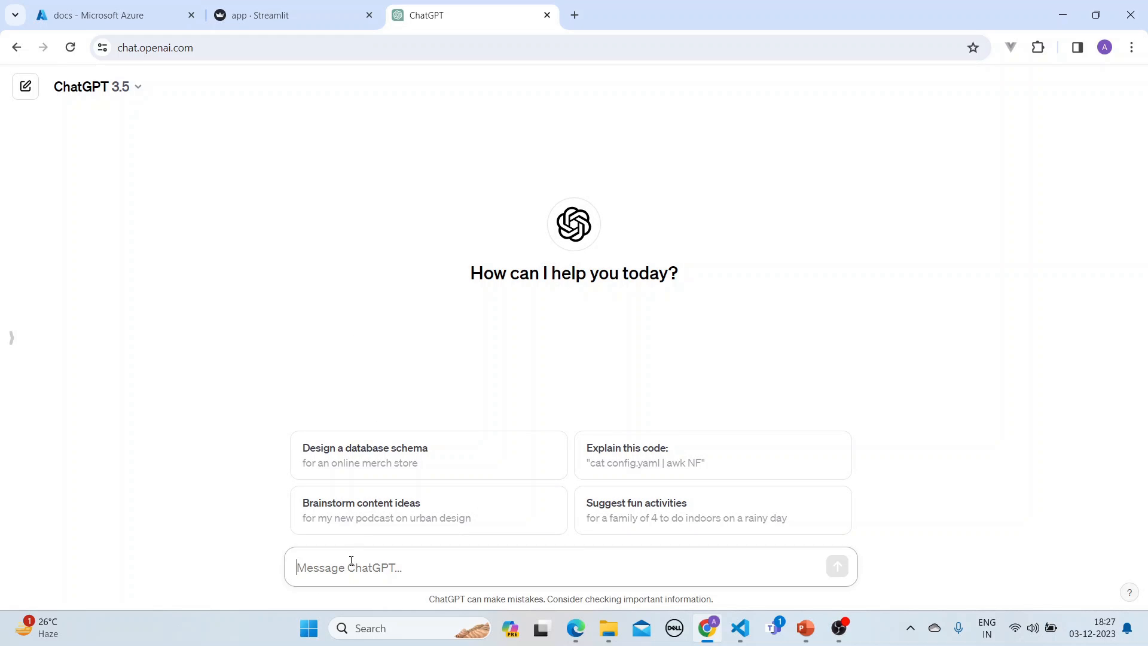
click(291, 14)
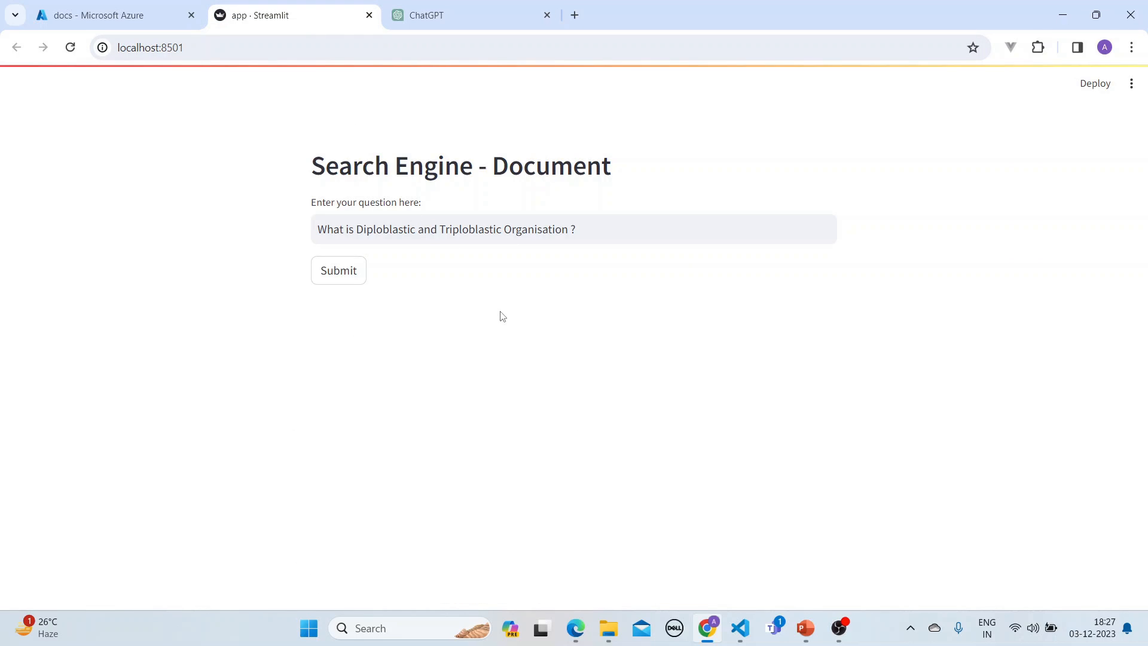
mouse_move(437, 299)
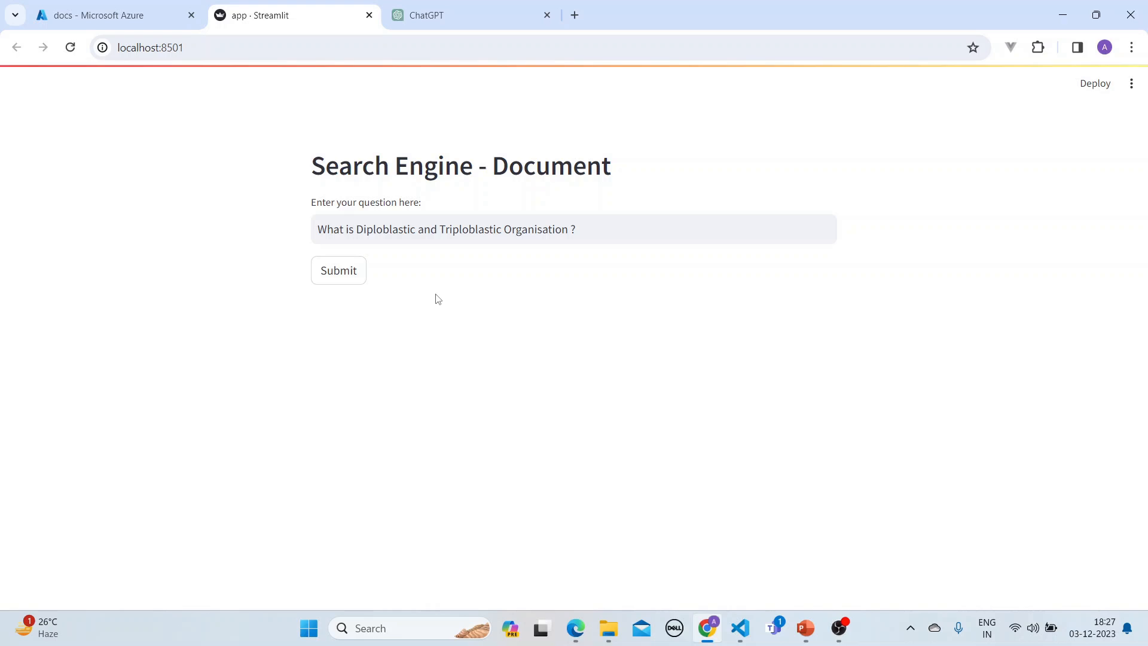
Step: Submit the diploblastic versus triploblastic organisation question and get CHAP04-referenced answer
click(338, 270)
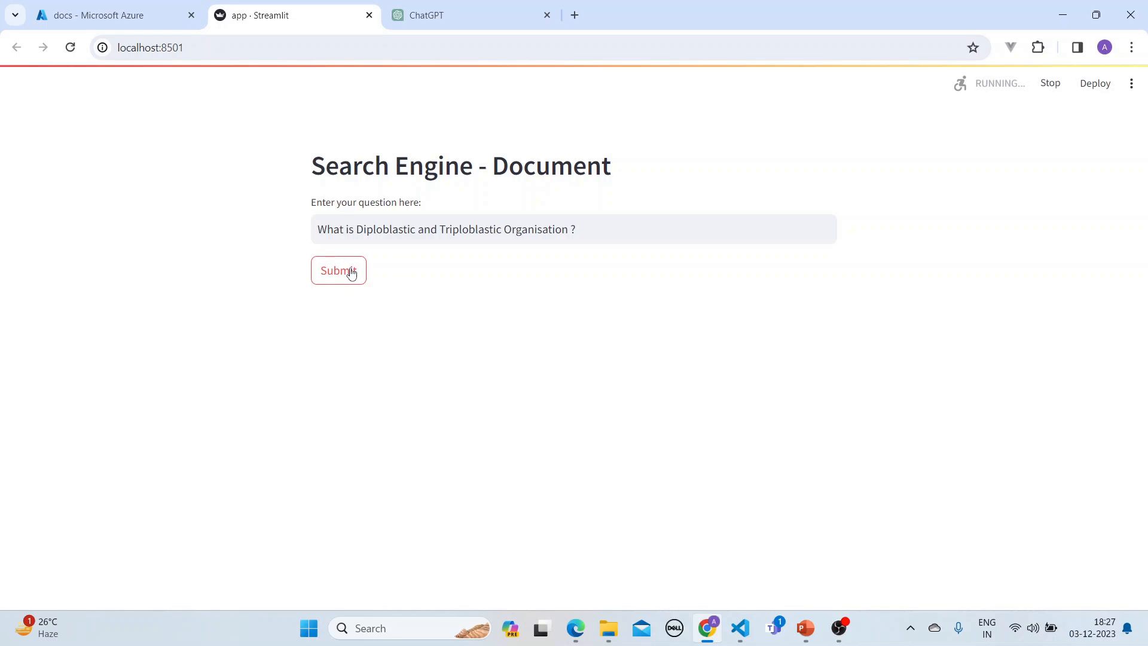
click(339, 270)
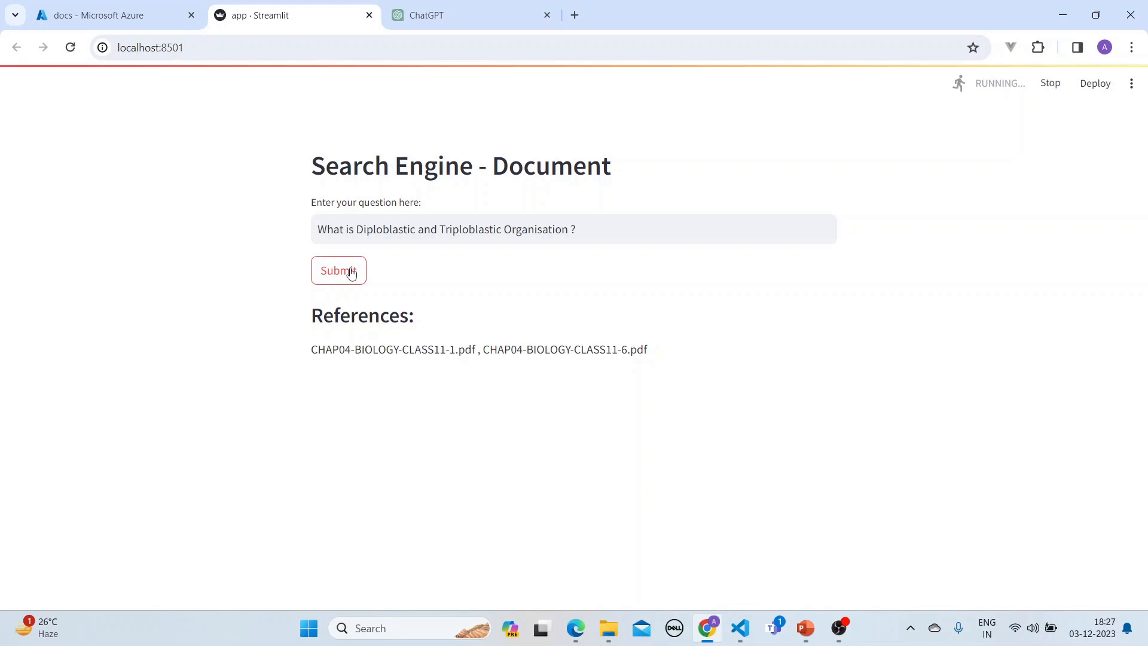
click(337, 270)
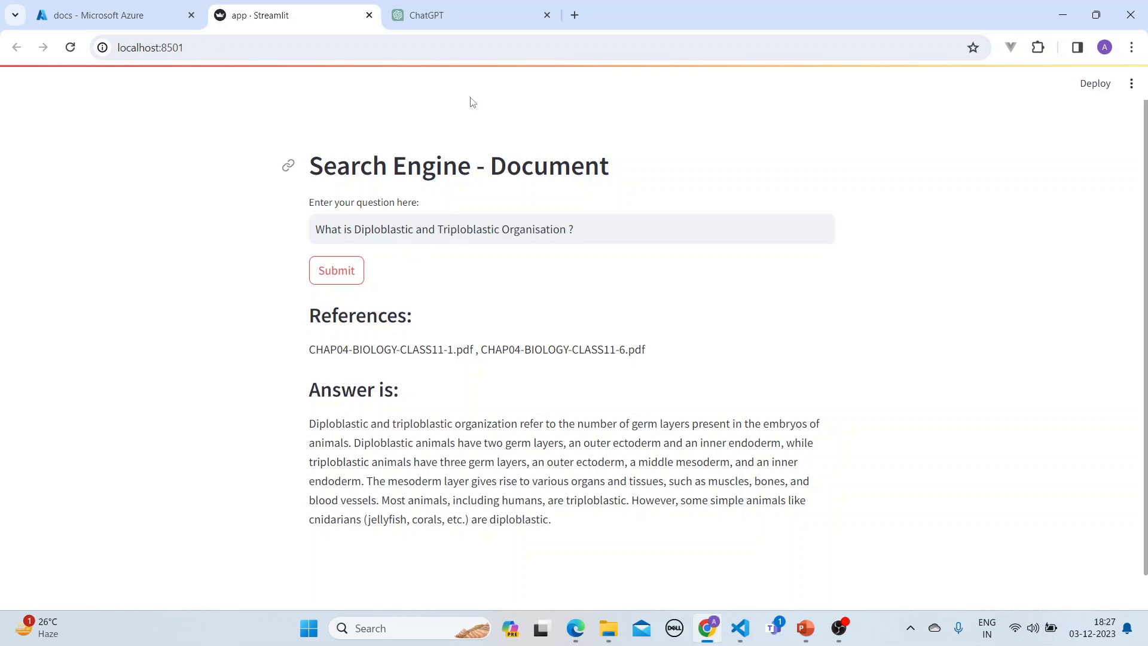
Step: Ask ChatGPT 'What is segmentation' in the chat
click(460, 14)
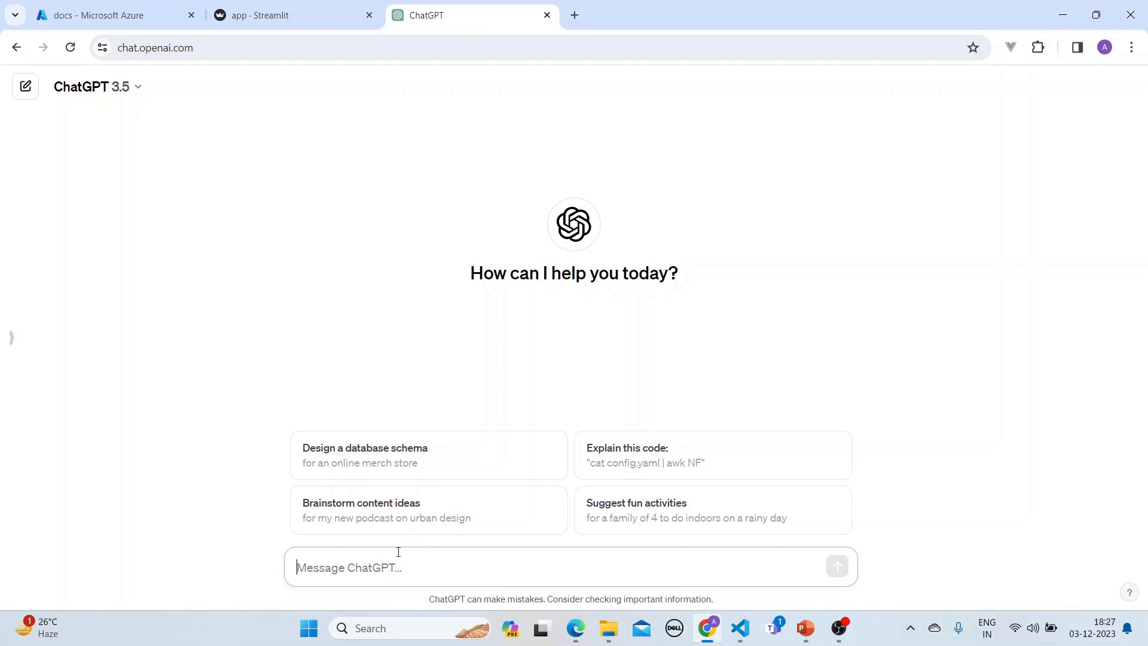
text(What is seg)
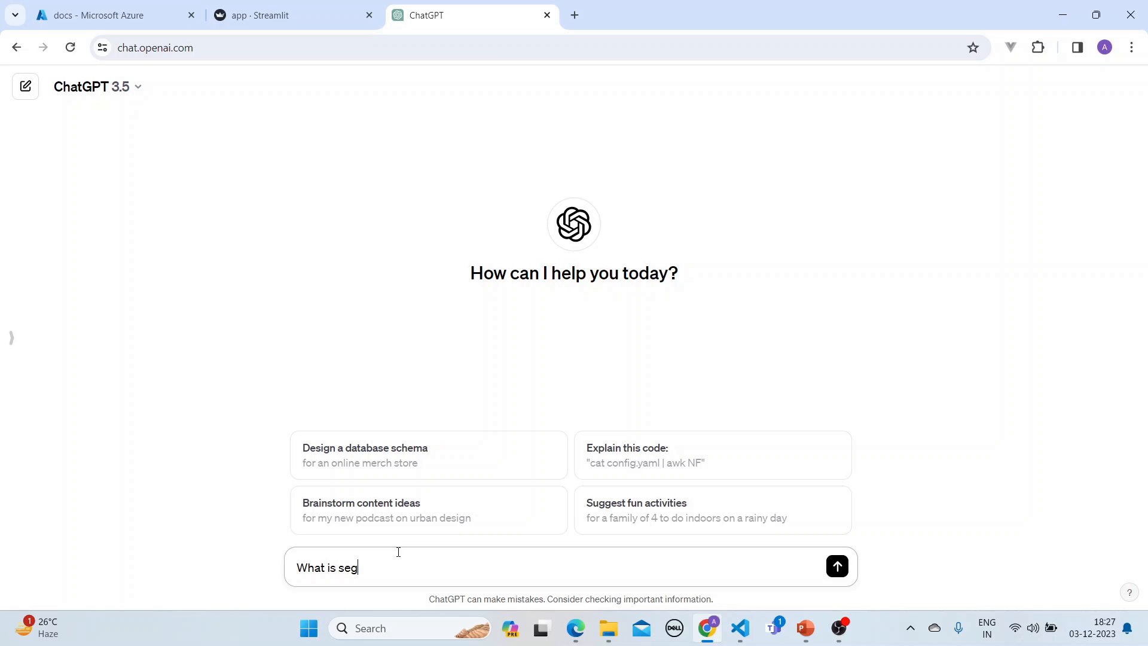
text(mentation)
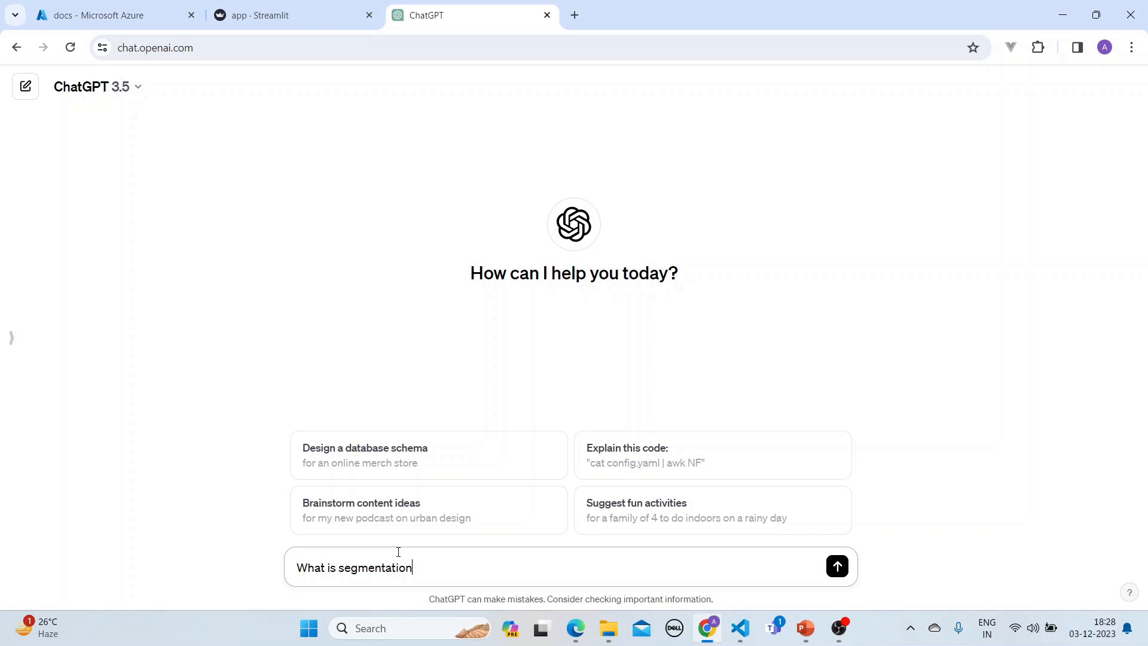
click(836, 566)
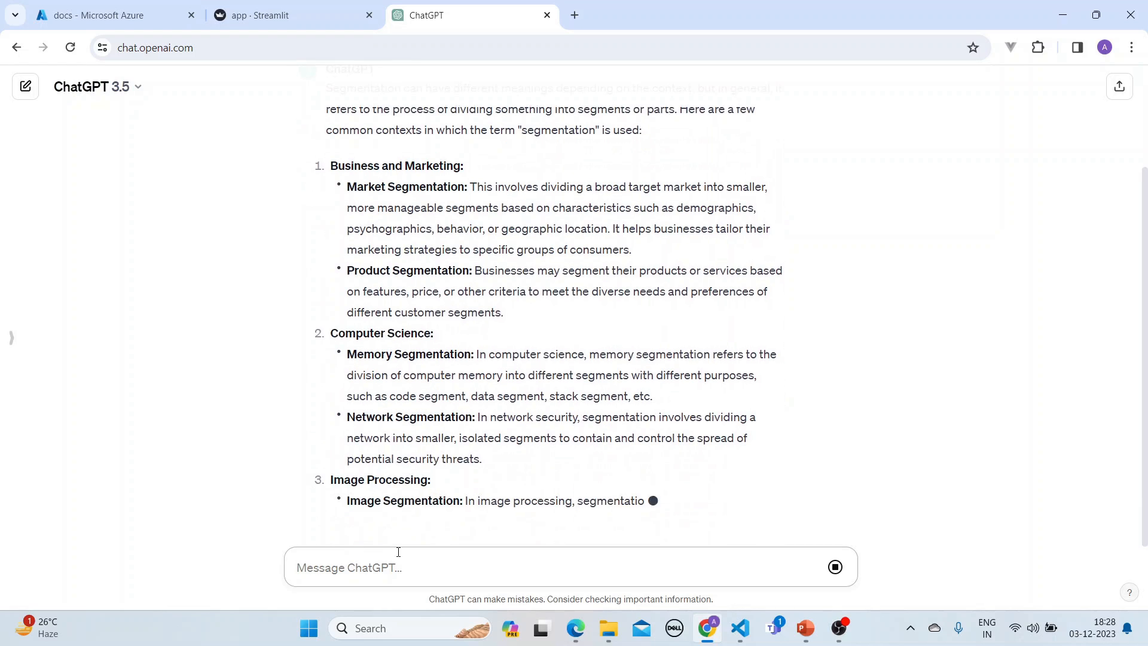
Step: Read ChatGPT's multi-field segmentation answer, then switch to the Streamlit tab
scroll(down, 3)
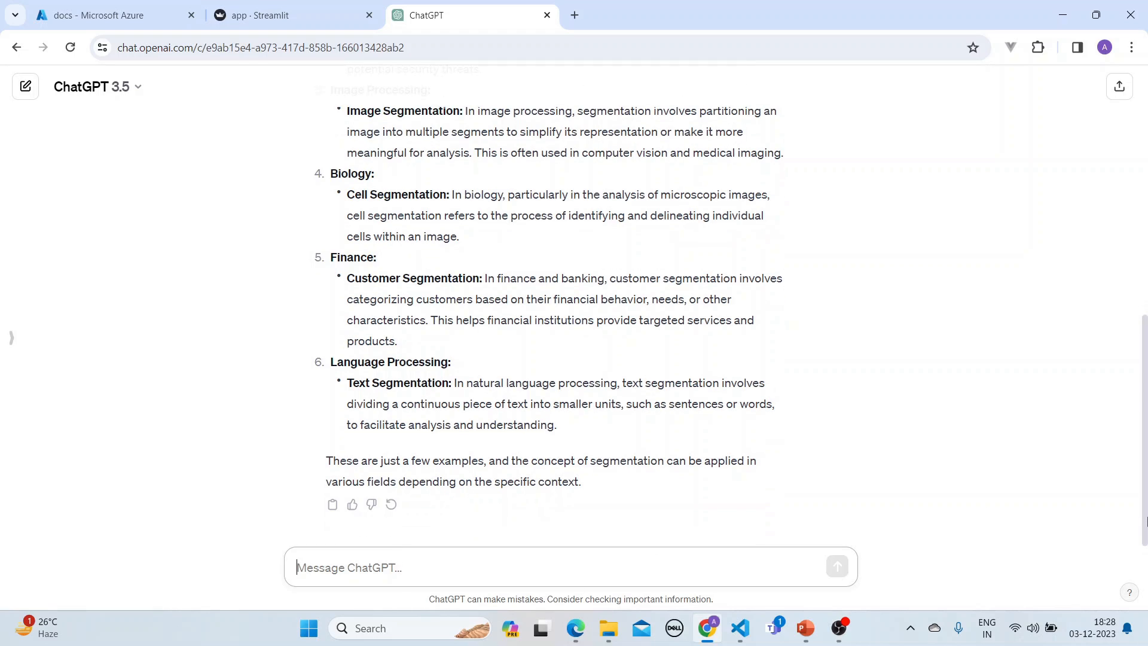
scroll(up, 3)
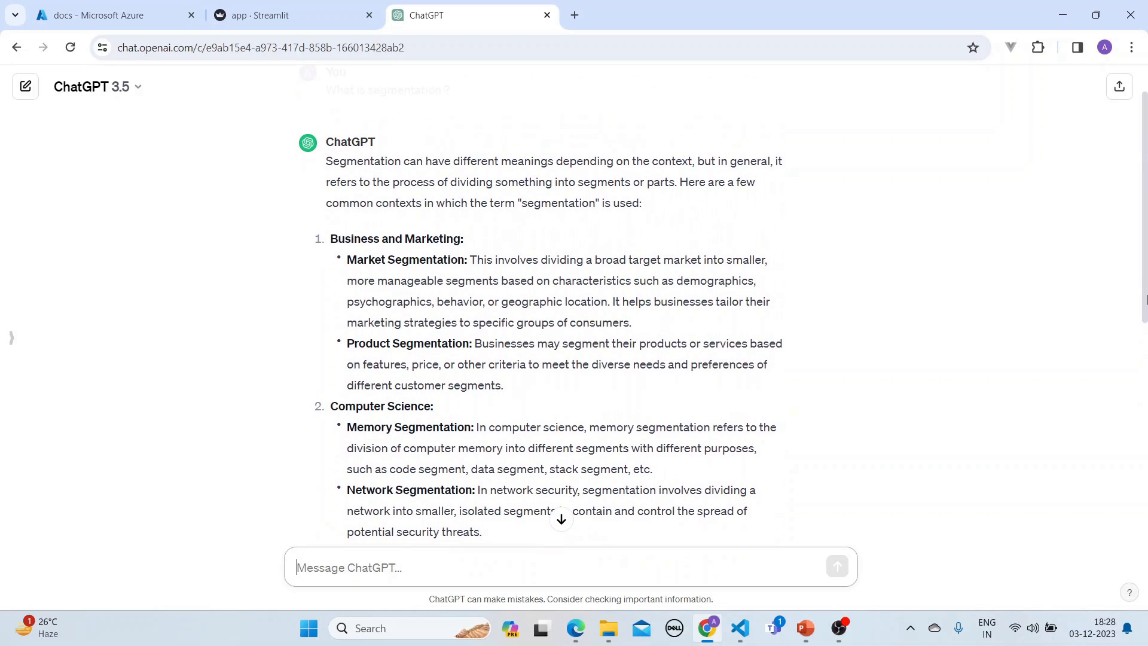
scroll(down, 3)
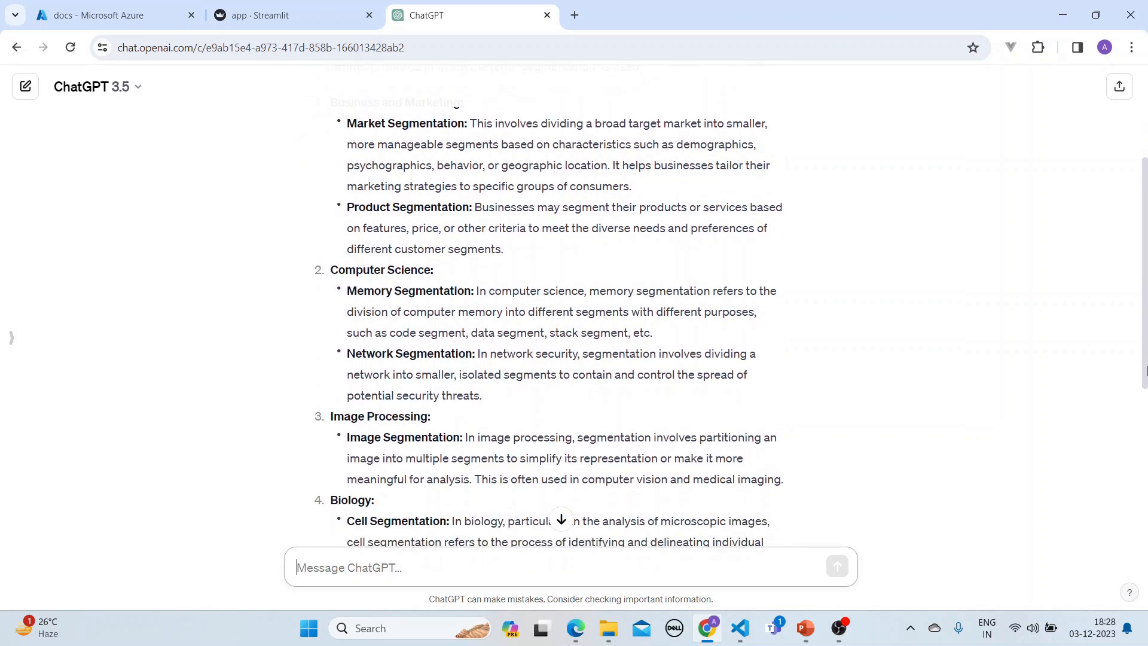
scroll(down, 3)
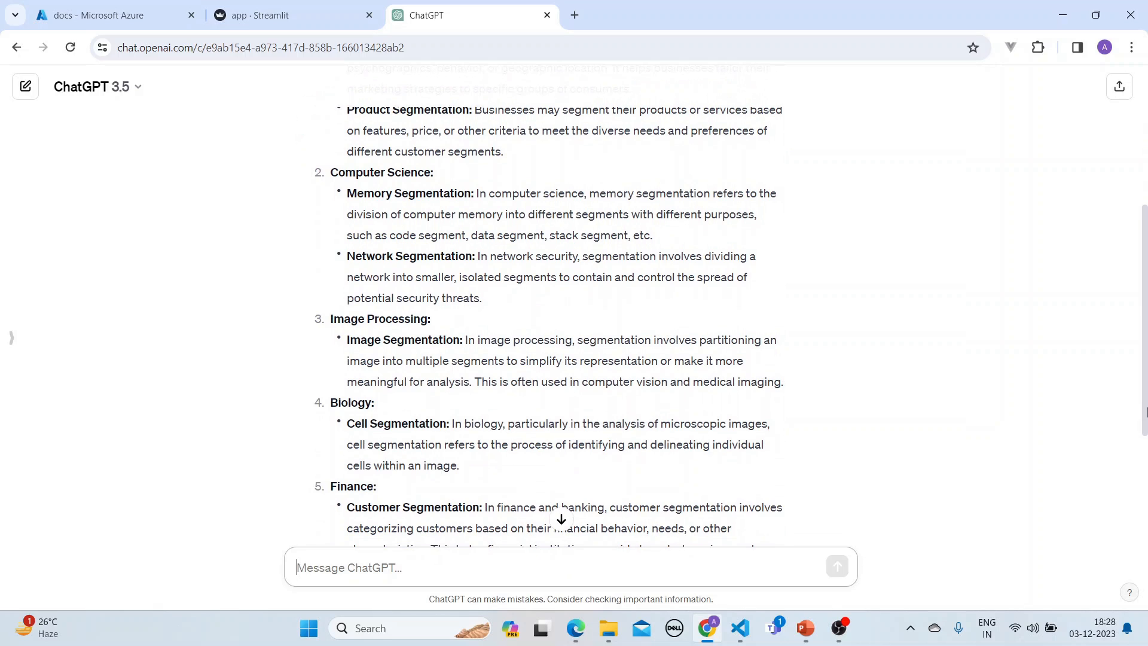
scroll(down, 3)
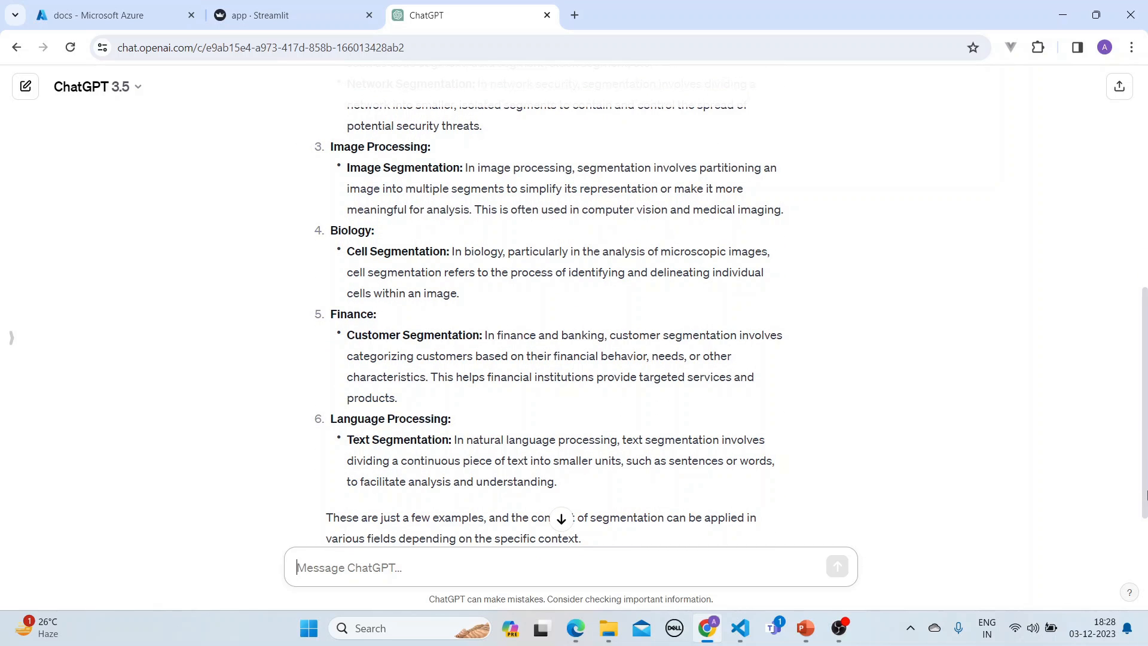
scroll(down, 3)
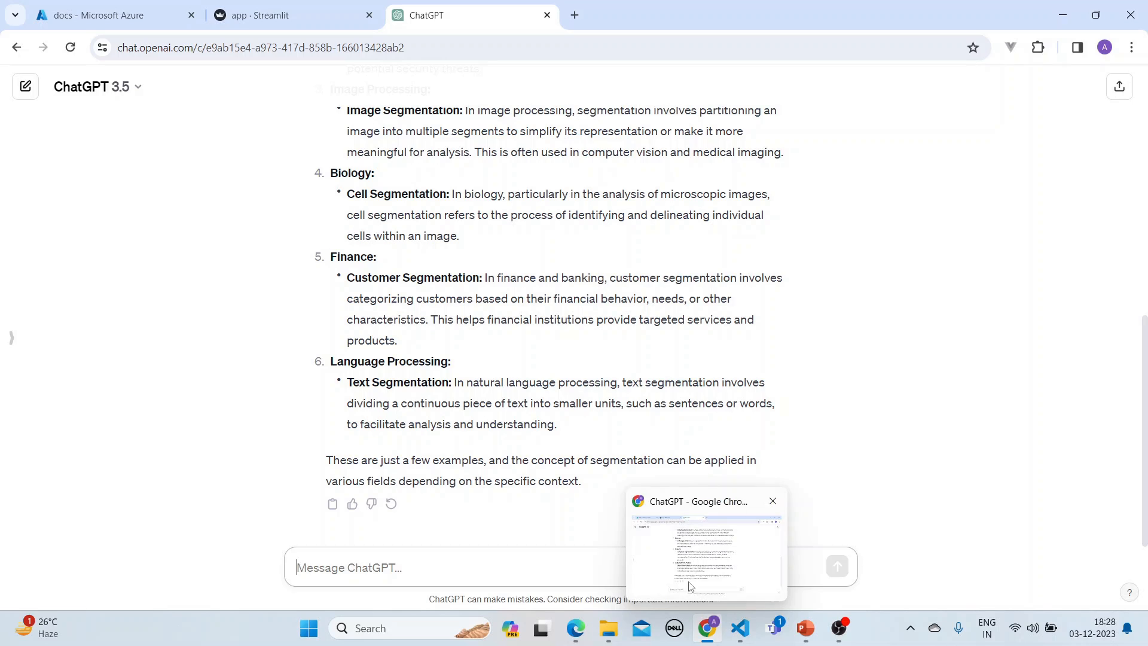
click(290, 15)
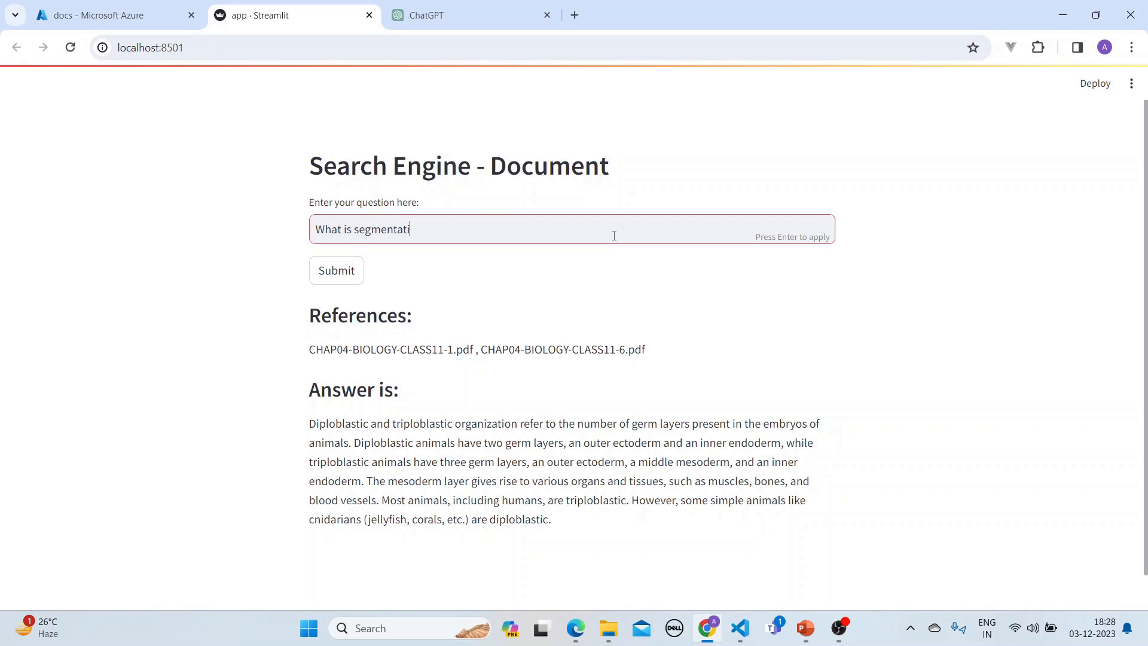
Step: Submit 'What is segmentation ?' and review the CHAP04 pages 16 and 14 answer
text(on ?)
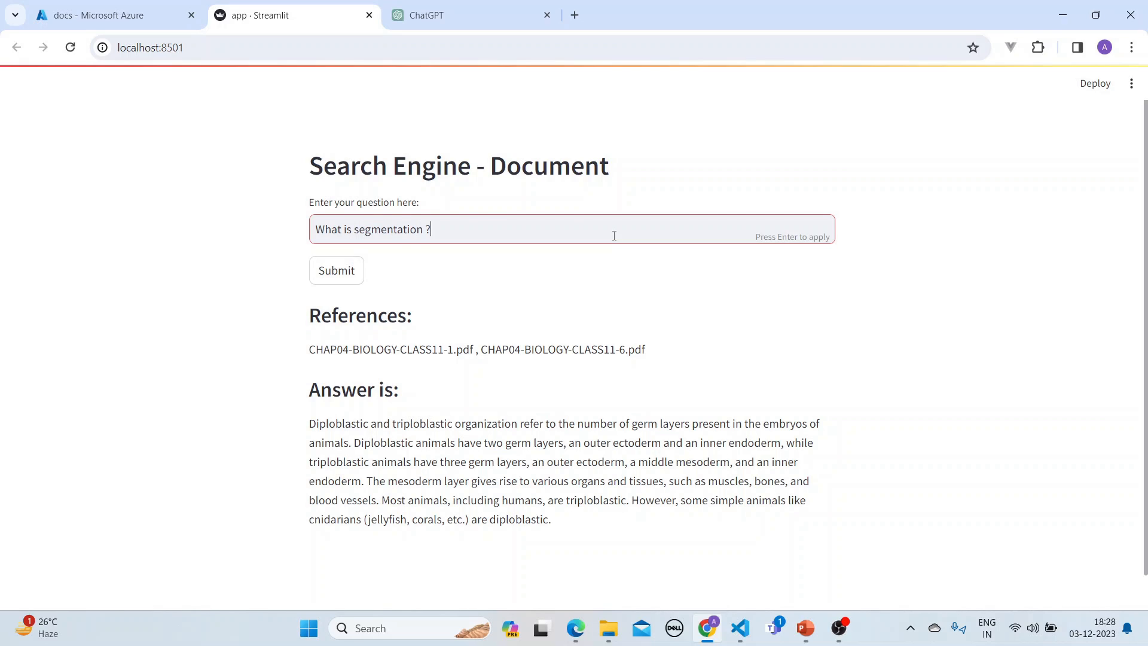
click(337, 270)
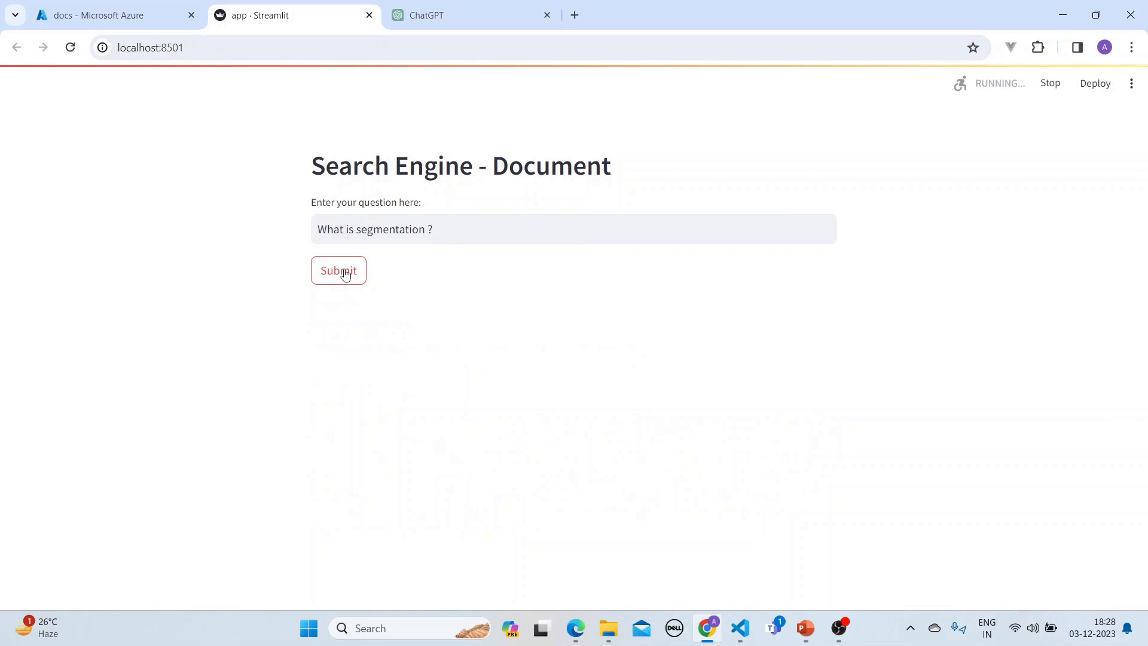
click(339, 270)
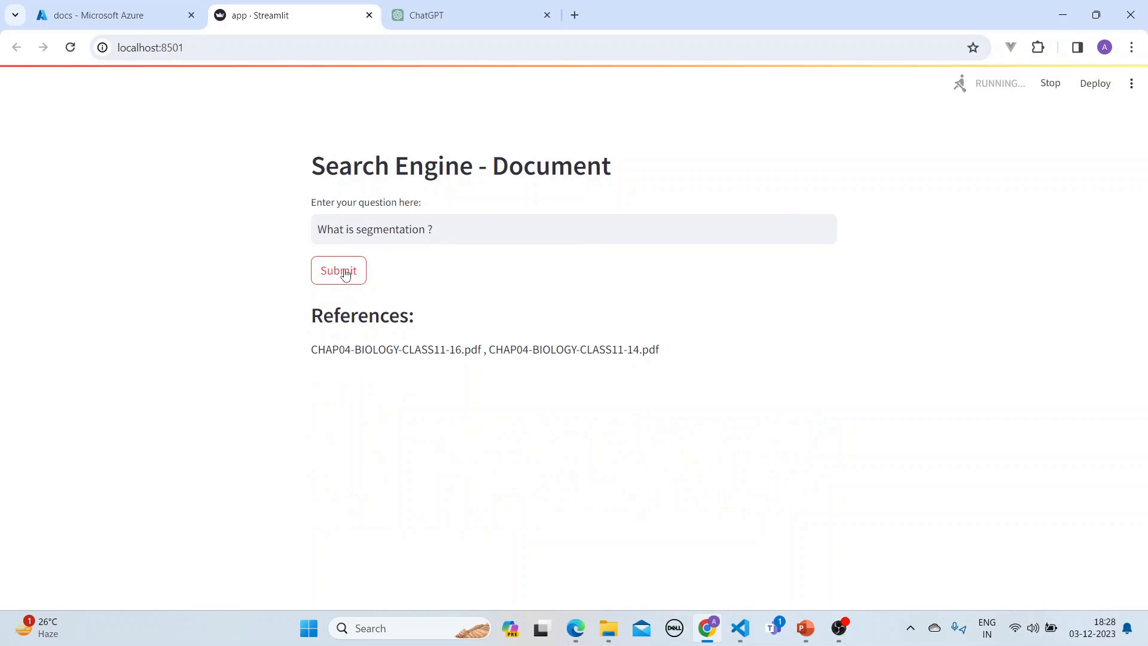
click(337, 275)
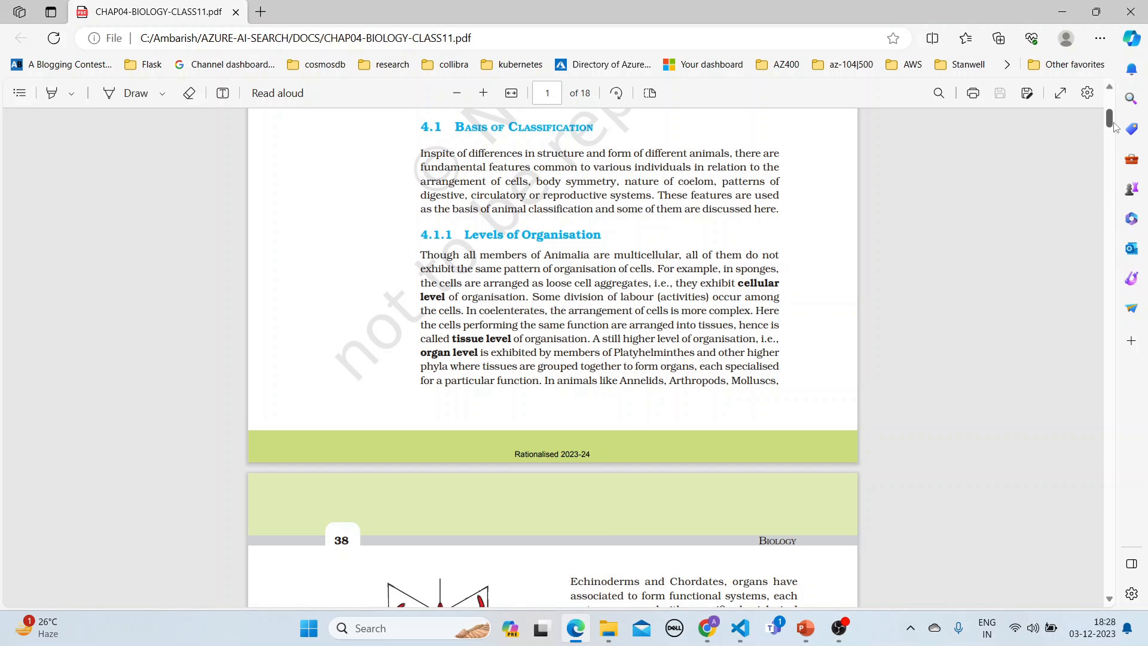
scroll(up, 3)
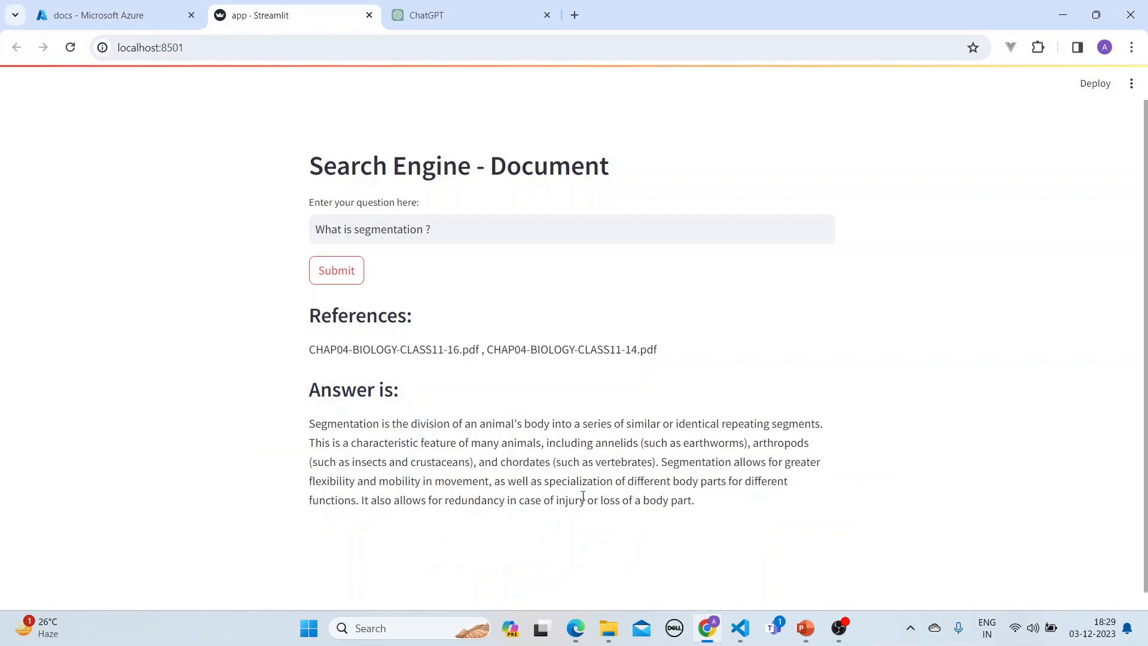
mouse_move(557, 448)
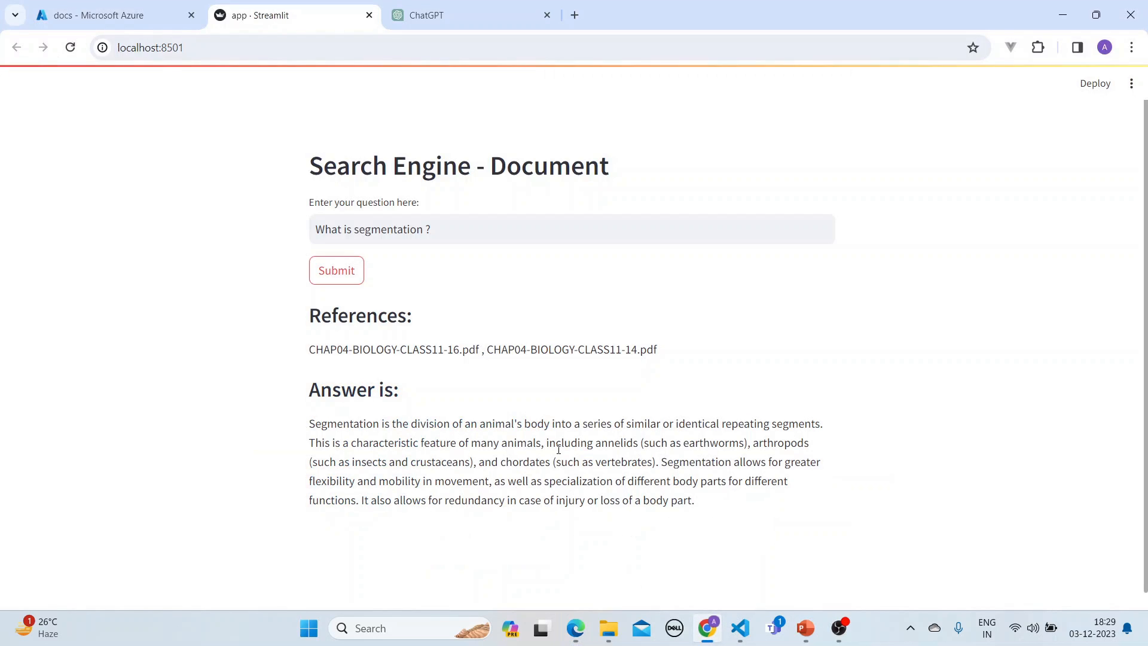